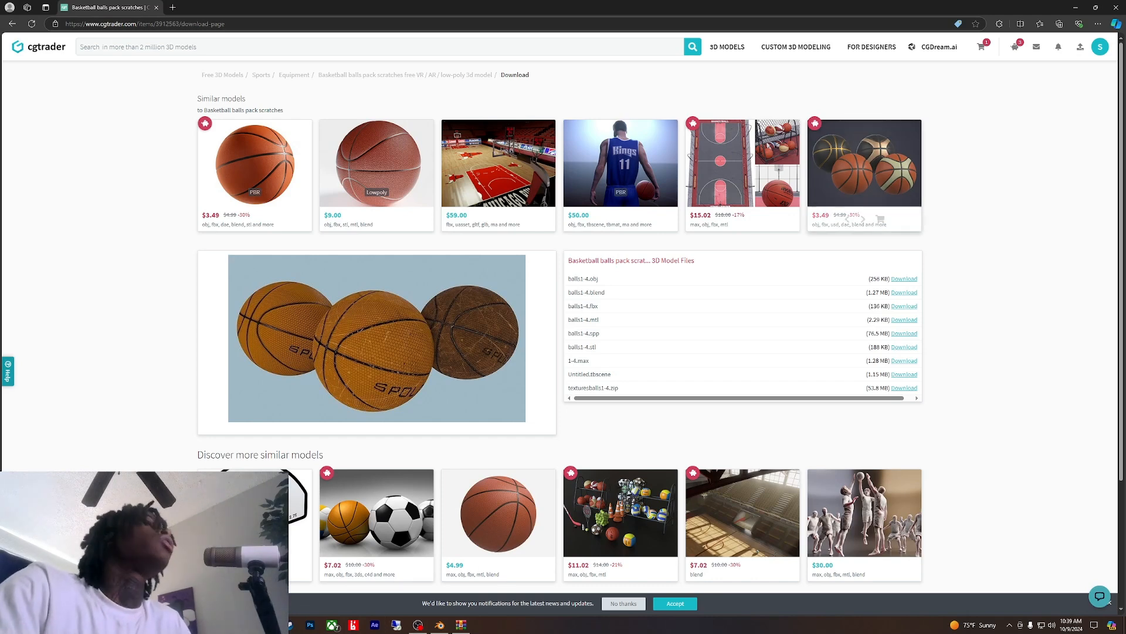
Step: Switch from the CGTrader download page to the Blender scene with the white sphere
left_click(439, 623)
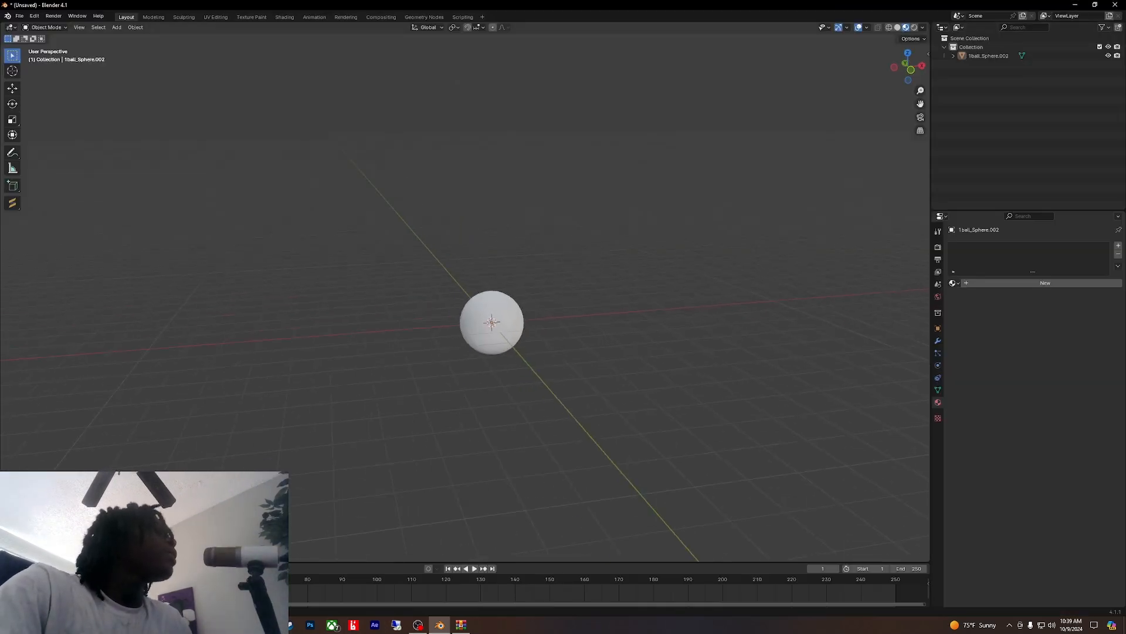
Step: Locate the ball's BaseColor PNG in the proptut folder and bring up its context menu
left_click(491, 321)
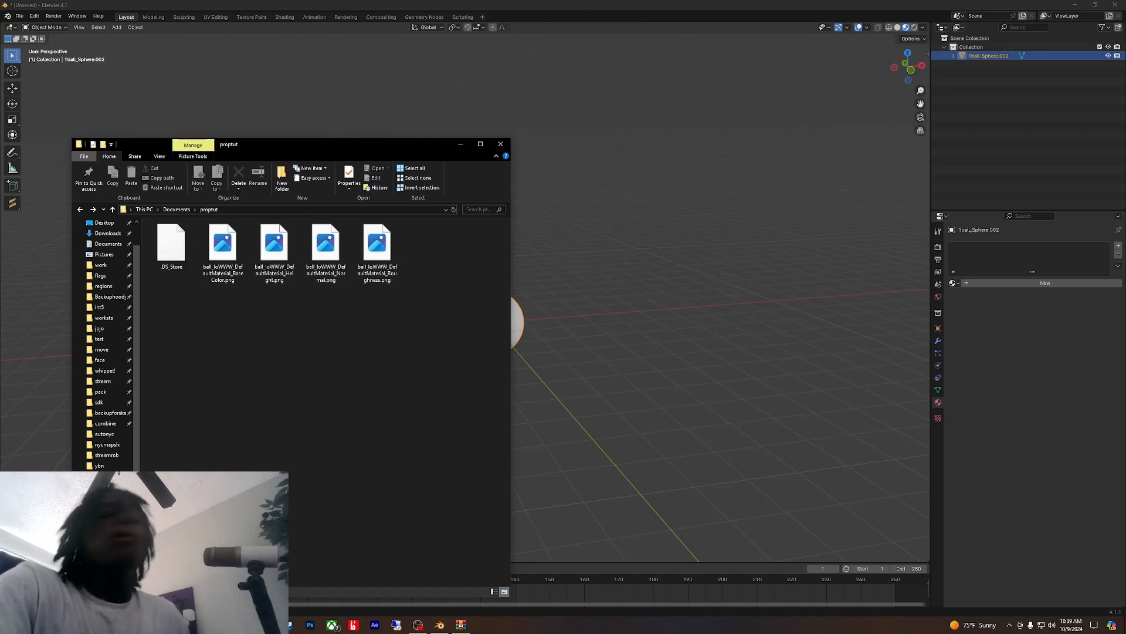
left_click(222, 243)
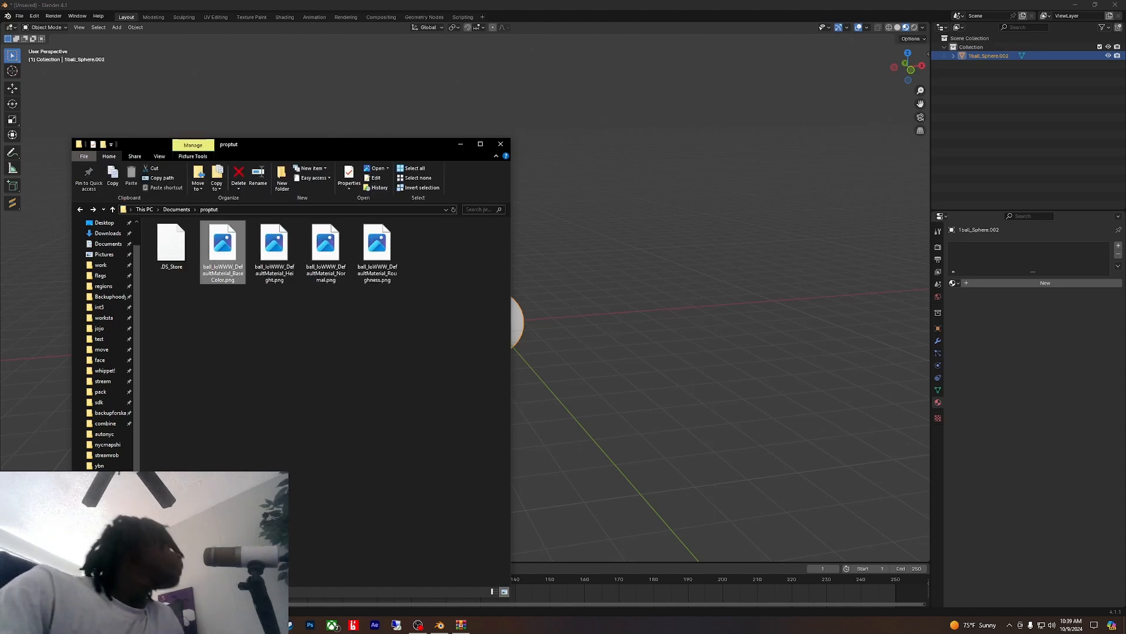
right_click(223, 244)
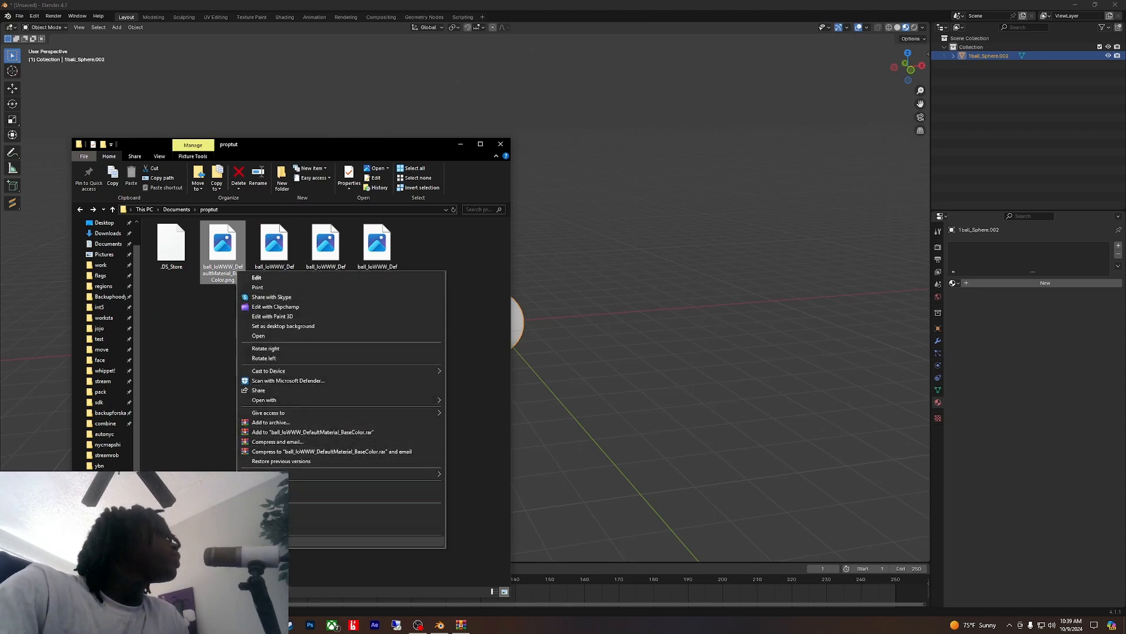
mouse_move(264, 399)
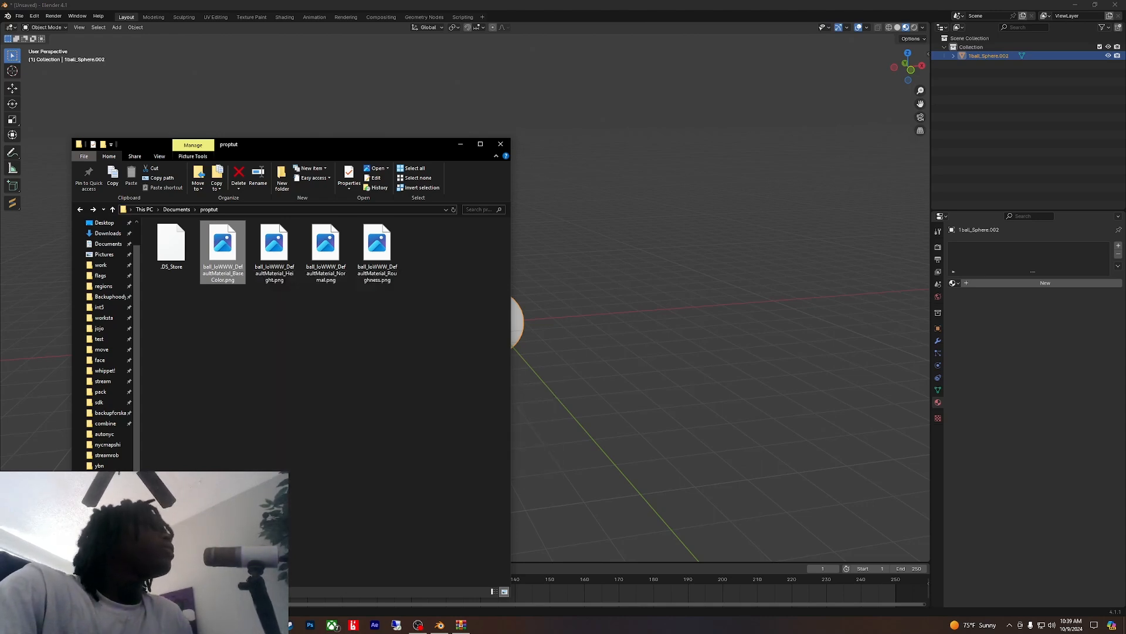
Step: Save the BaseColor texture as a DDS copy in the proptut folder via paint.net
double_click(222, 242)
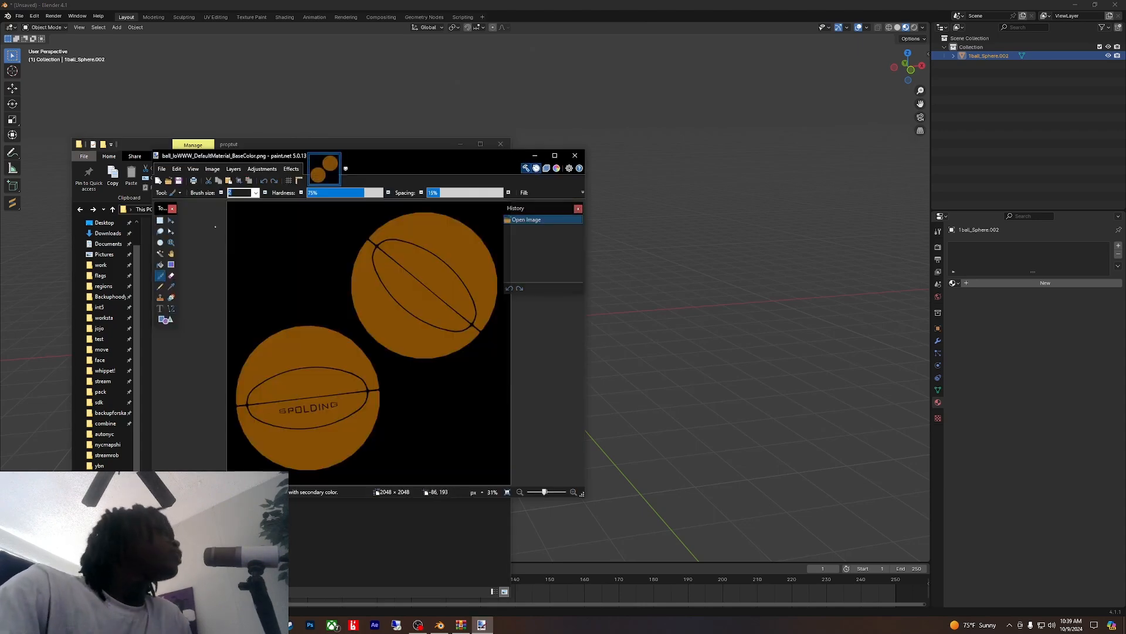
left_click(161, 168)
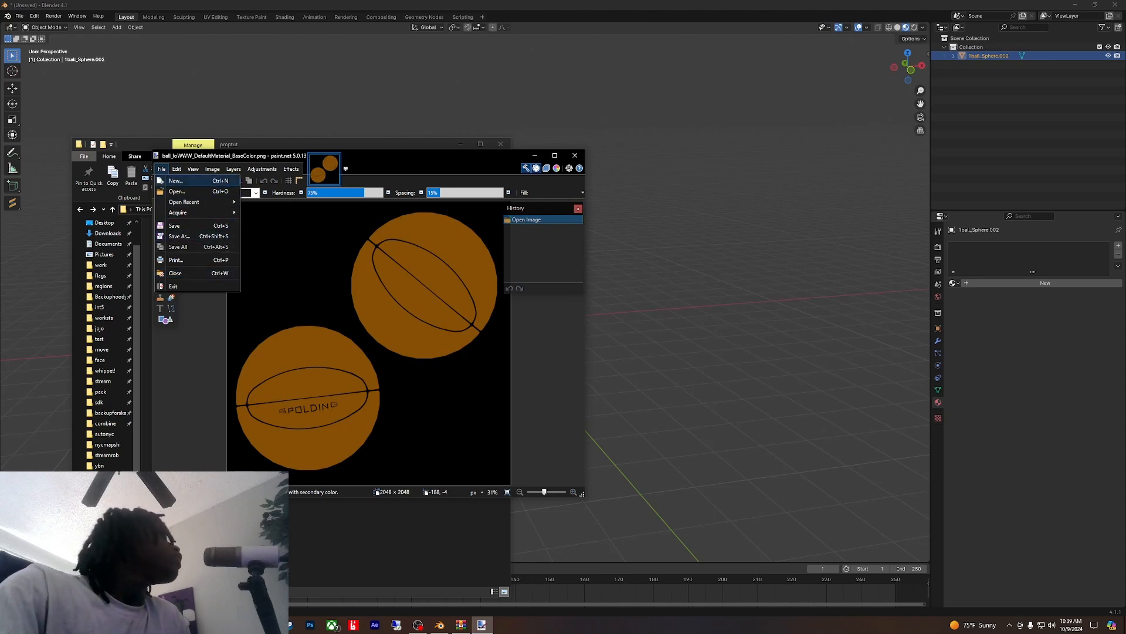
left_click(161, 167)
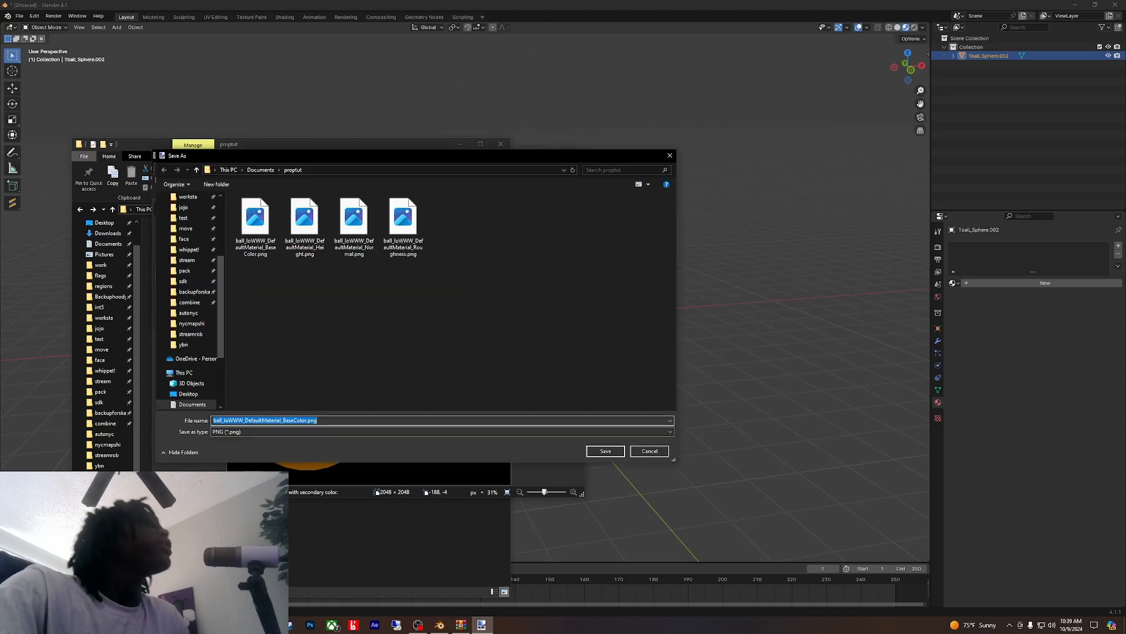
left_click(442, 431)
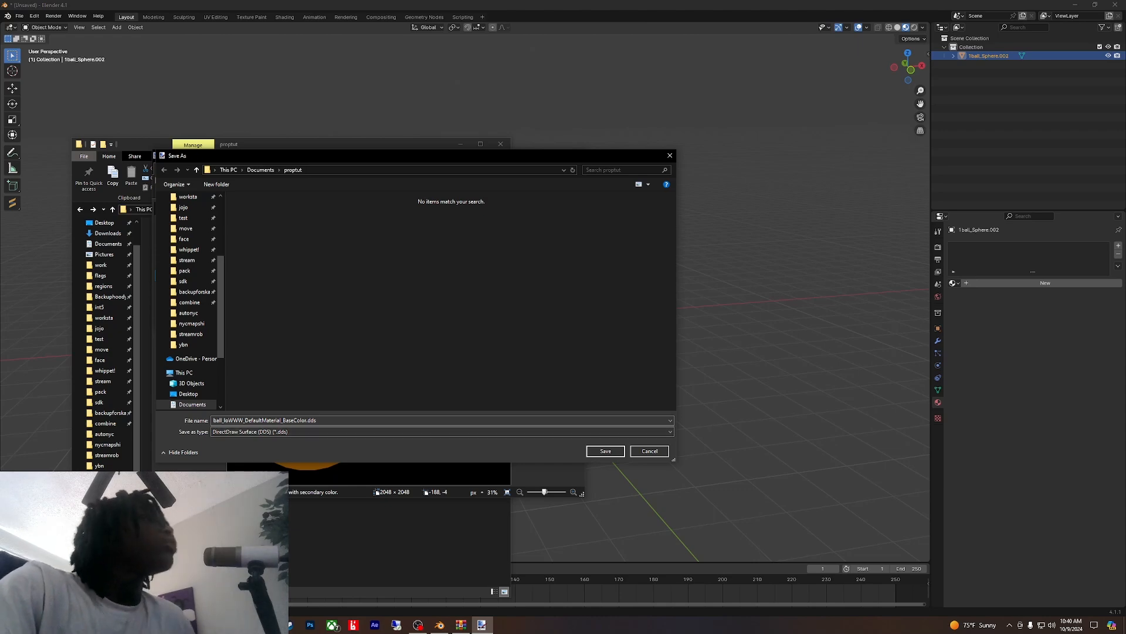
left_click(605, 451)
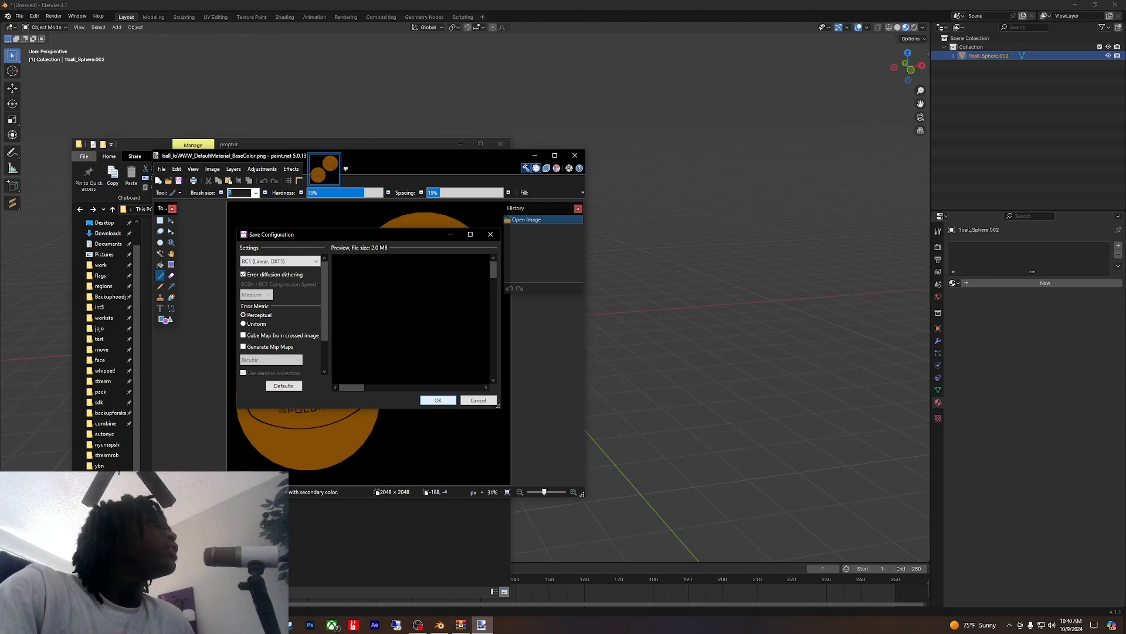
left_click(438, 400)
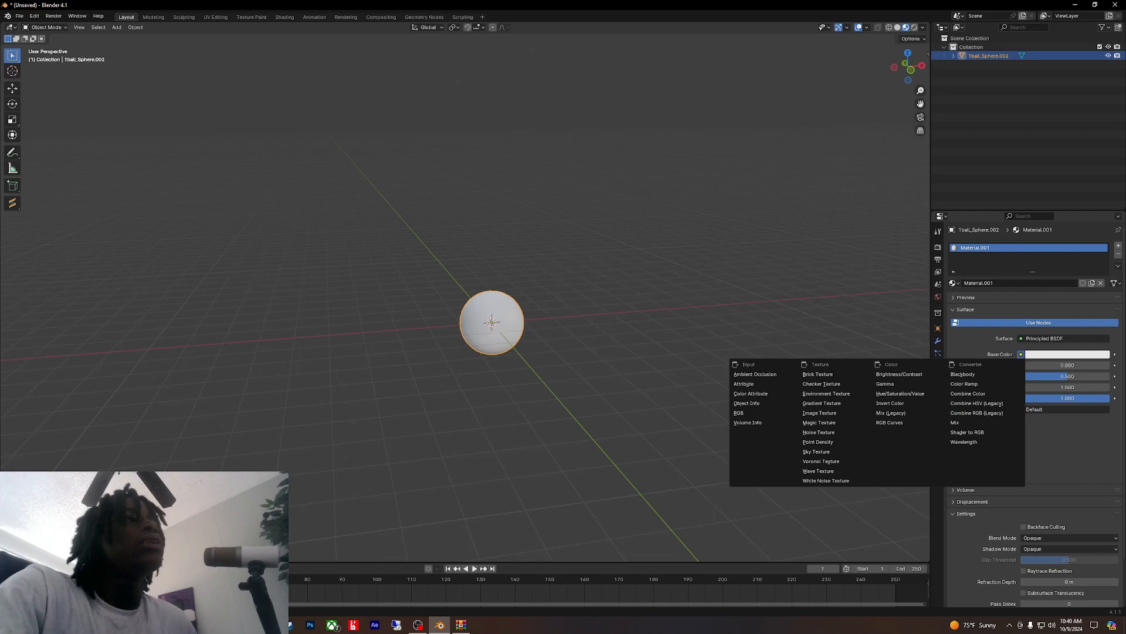
Step: Feed the material's Base Color from the BaseColor .dds image texture
left_click(819, 412)
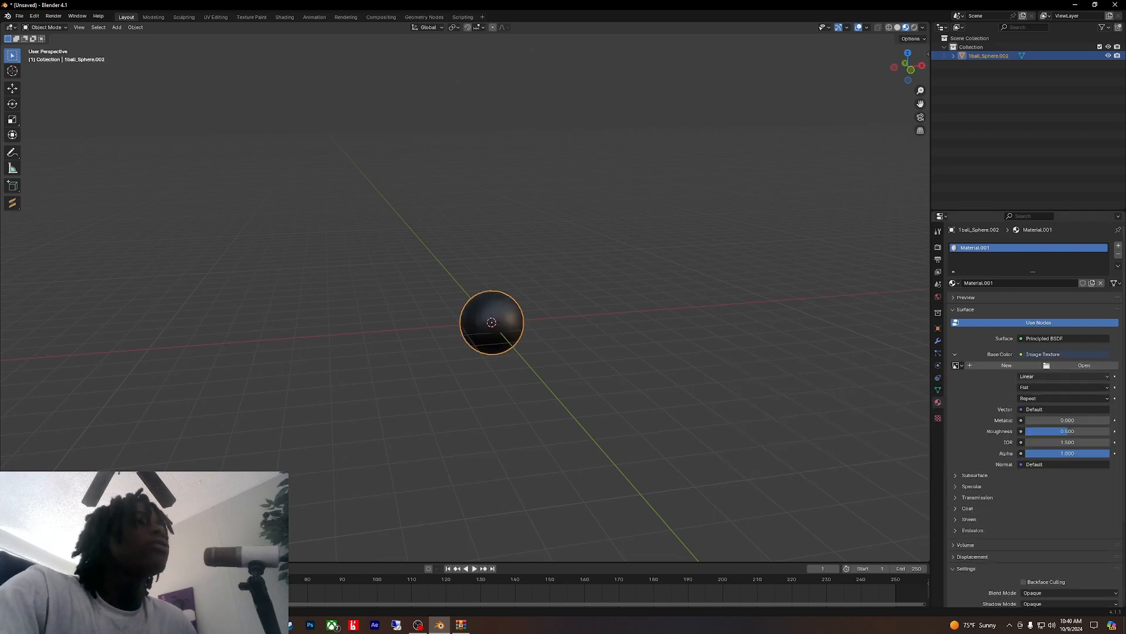
left_click(1083, 365)
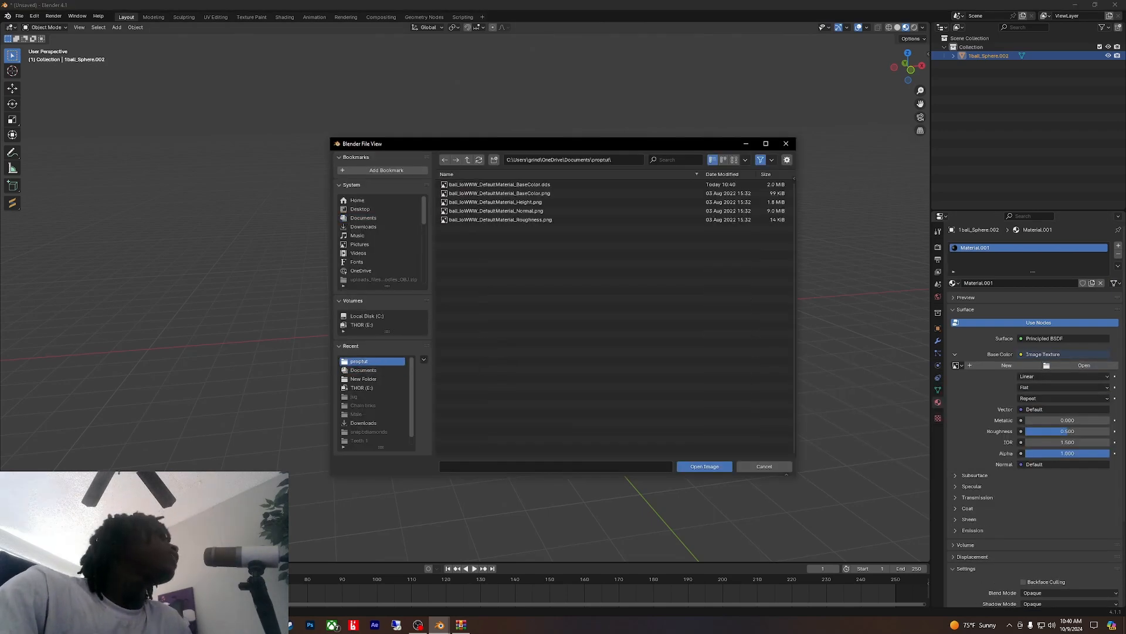
left_click(500, 184)
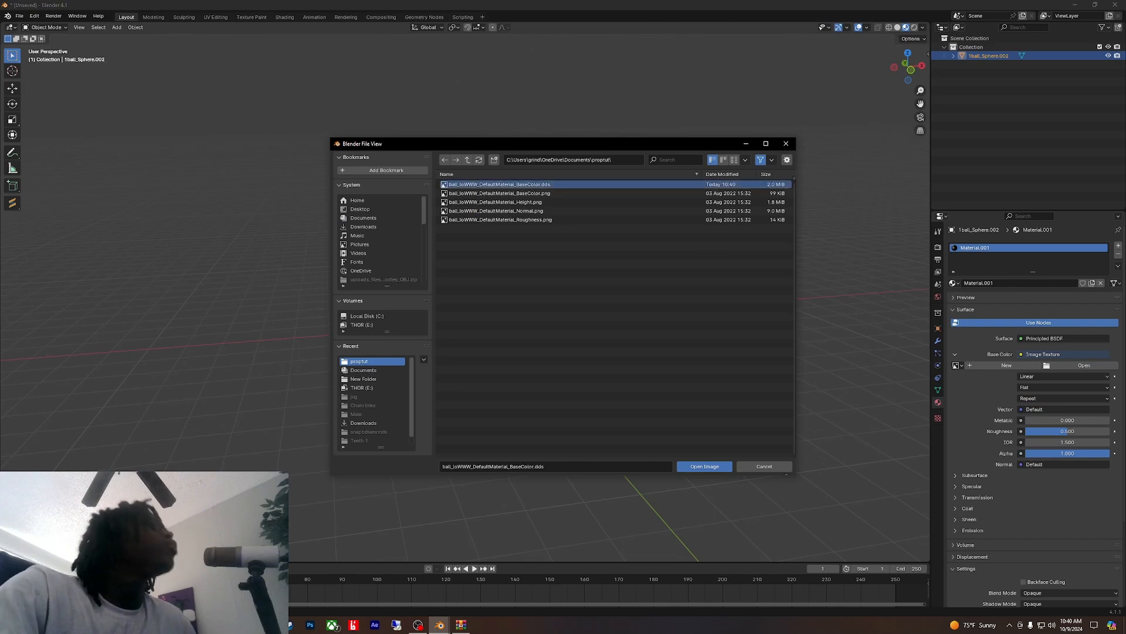
left_click(703, 465)
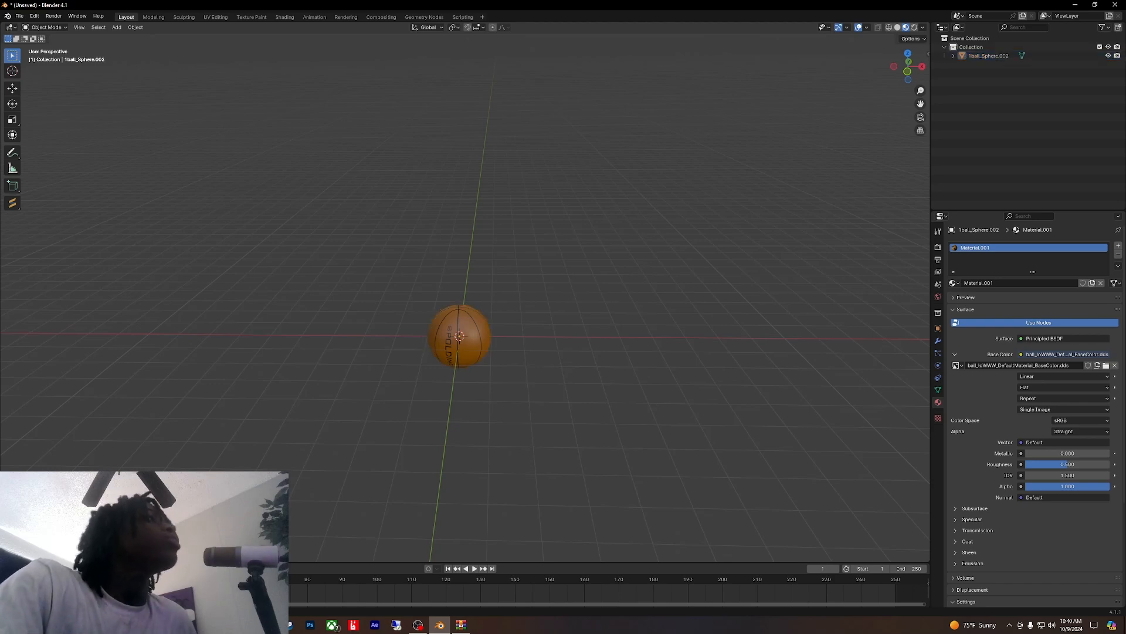
Step: Reveal the Sollumz Drawables shader tools with the DEFAULT shader in view
key("n")
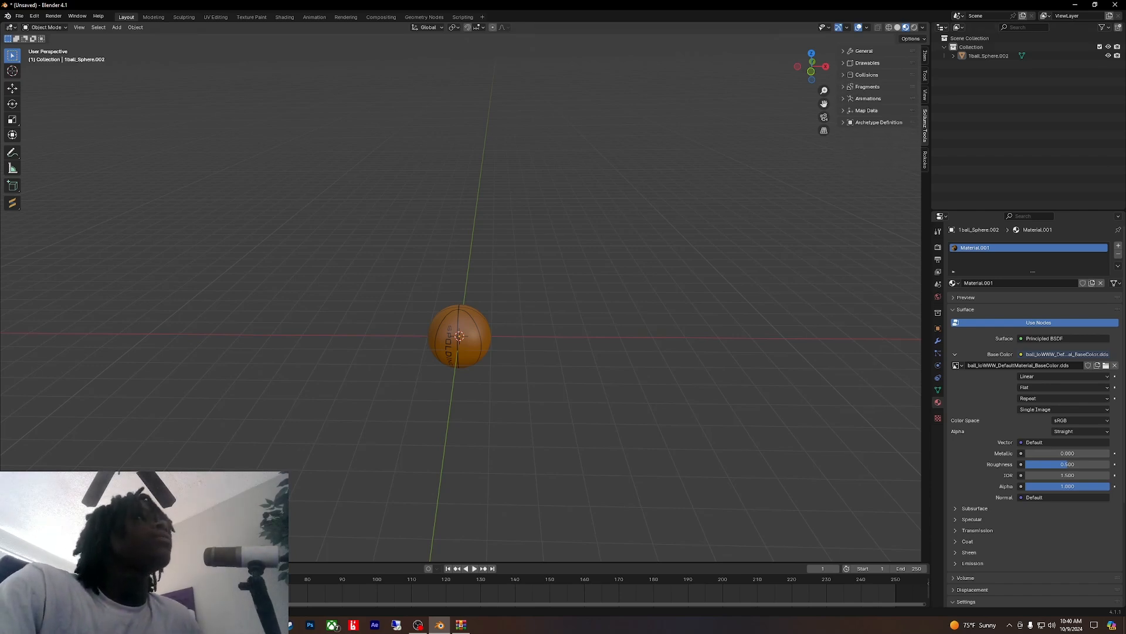
left_click(868, 62)
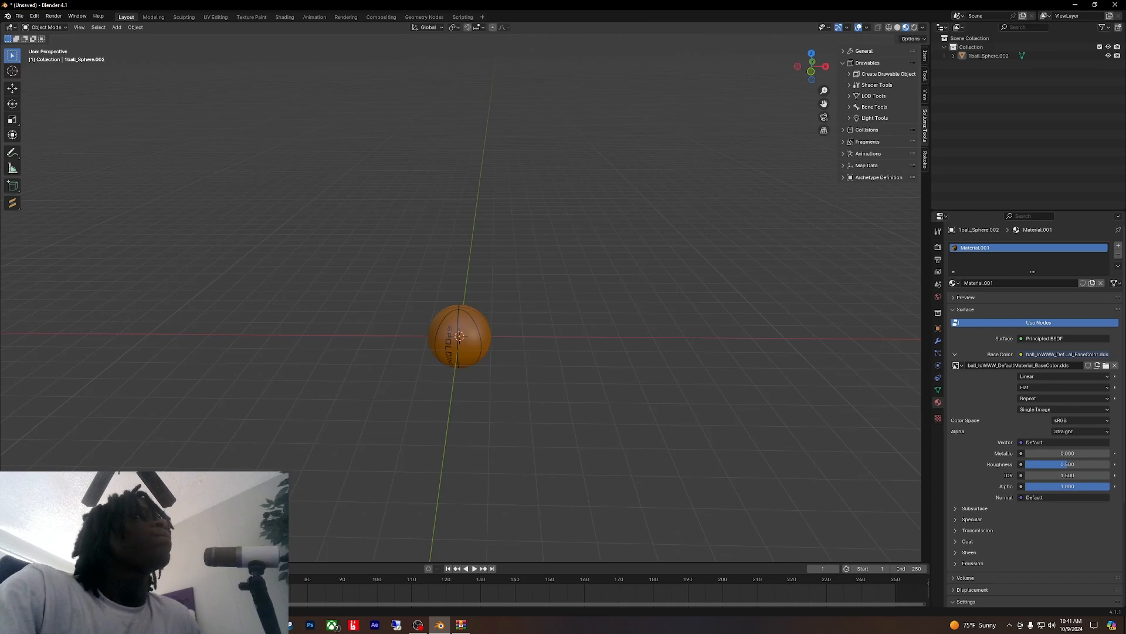
left_click(877, 84)
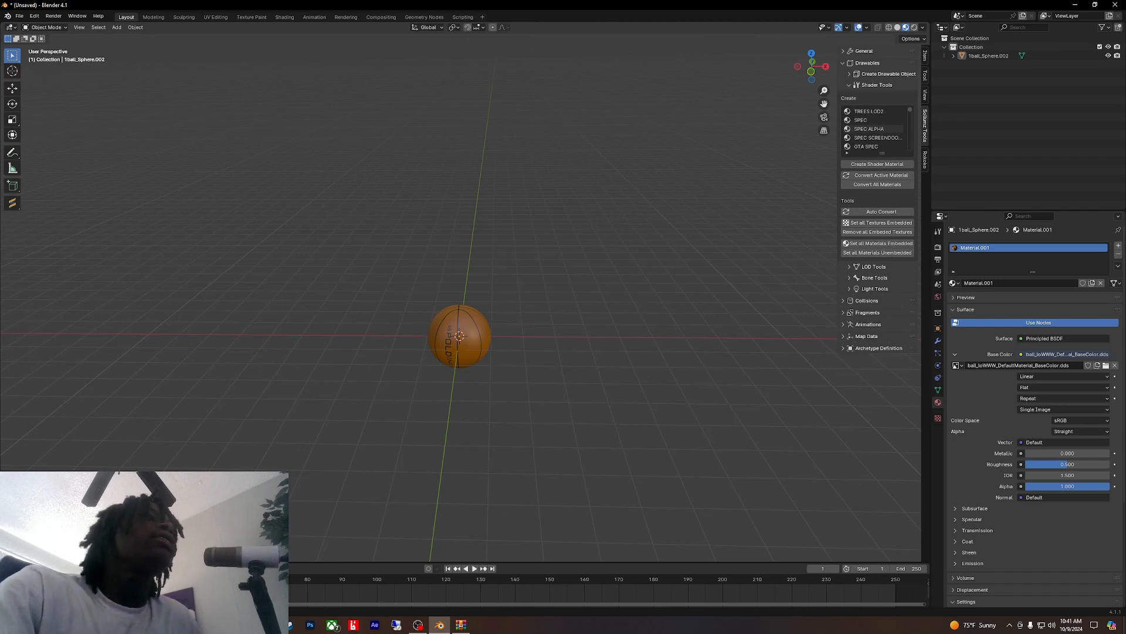
scroll("down", 3)
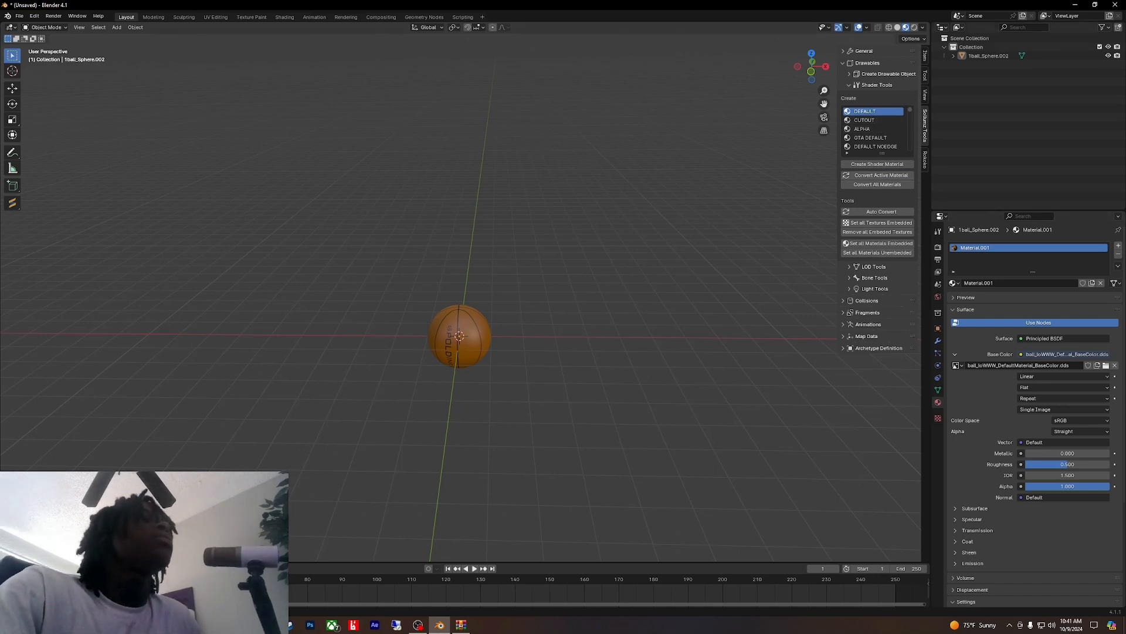
Step: Convert the sphere's Material.001 into the Sollumz default shader Material.001_default
left_click(959, 56)
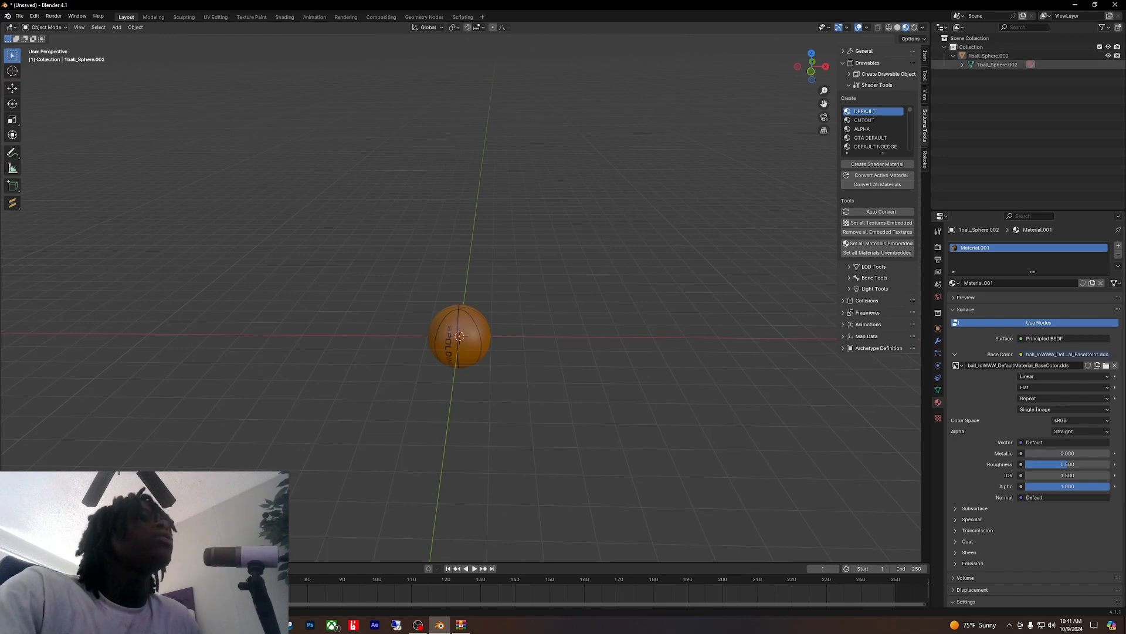
left_click(962, 65)
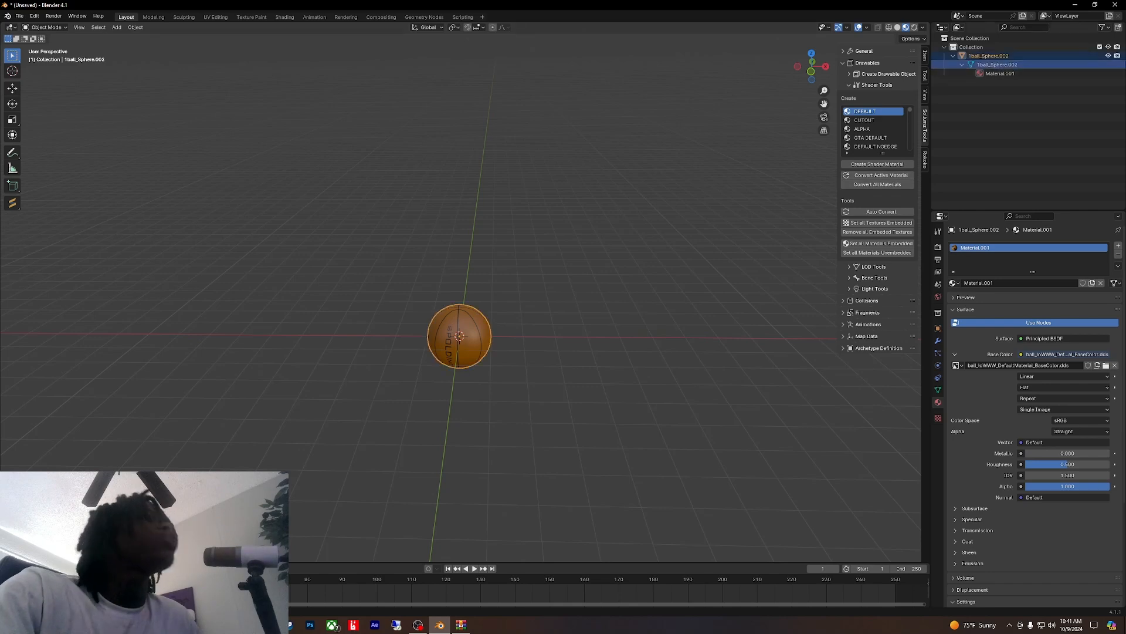
left_click(1000, 73)
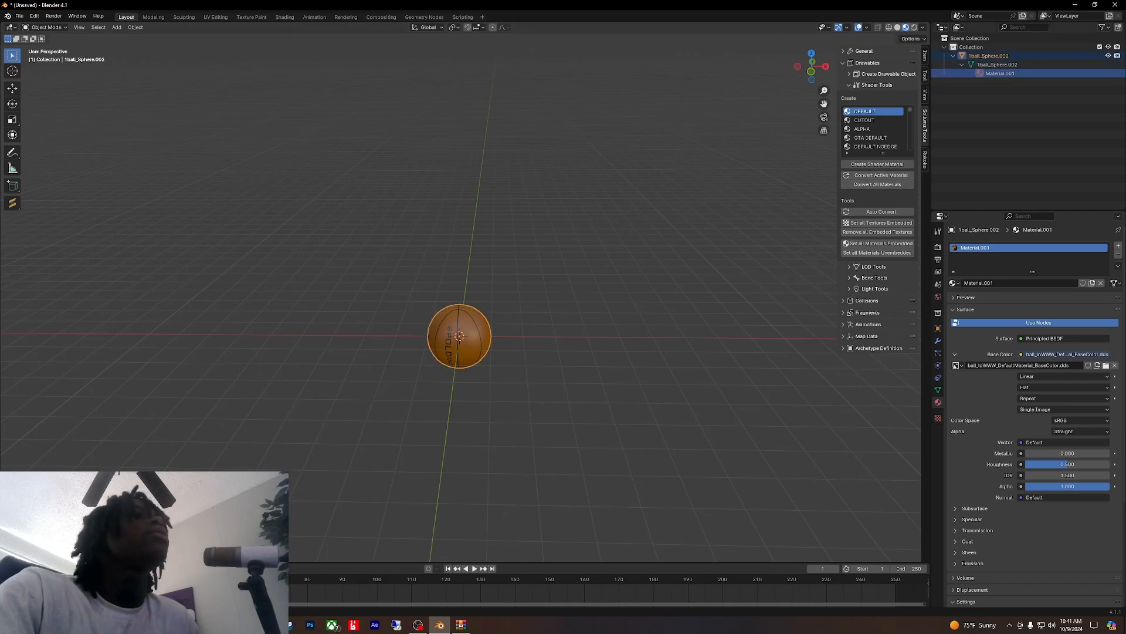
left_click(881, 175)
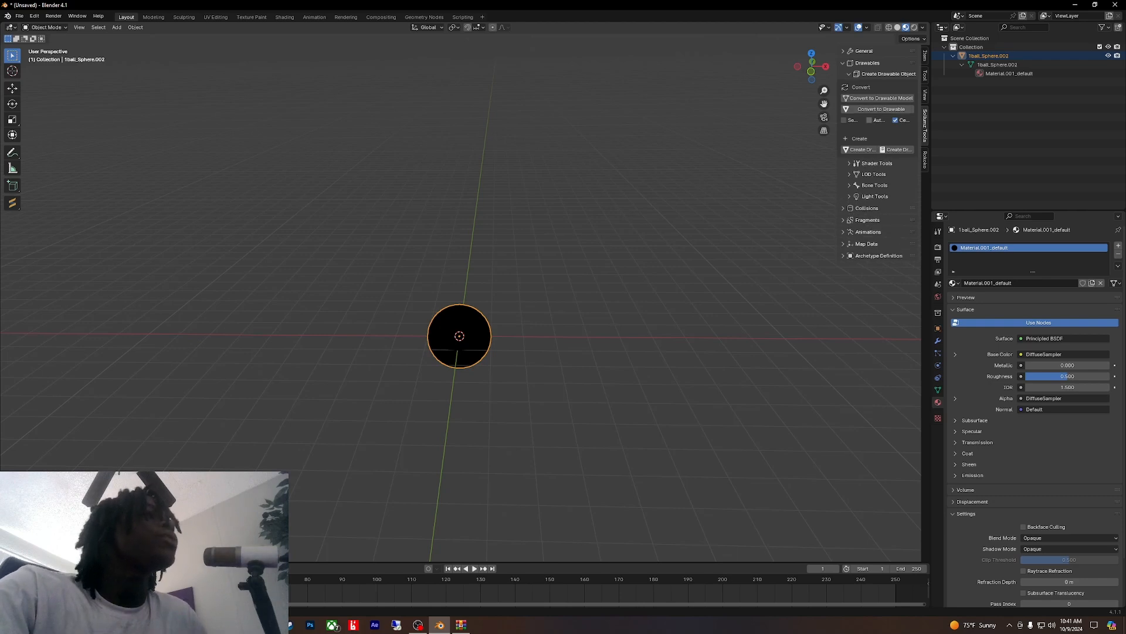
Step: Convert the sphere into a Sollumz drawable and expand its new collision hierarchy
left_click(868, 119)
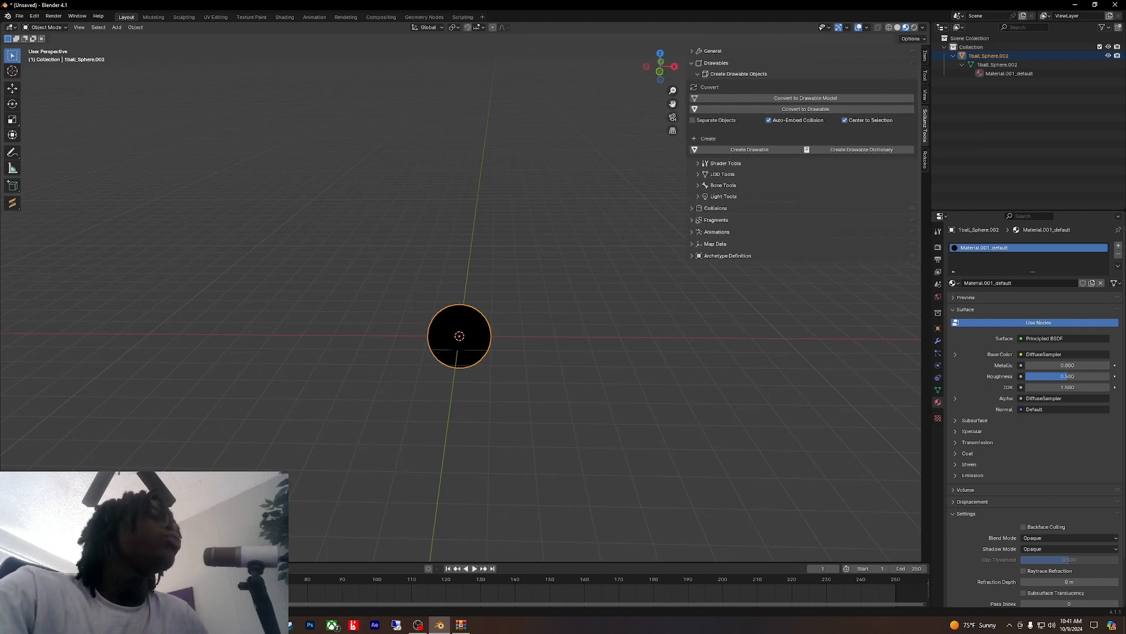
mouse_move(768, 119)
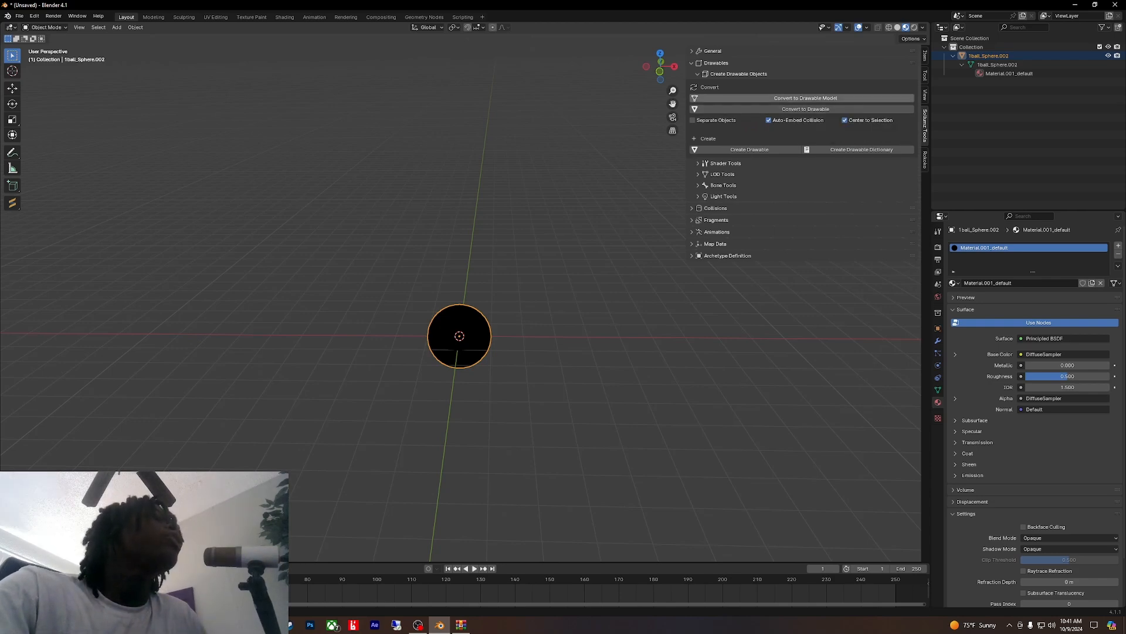
left_click(805, 108)
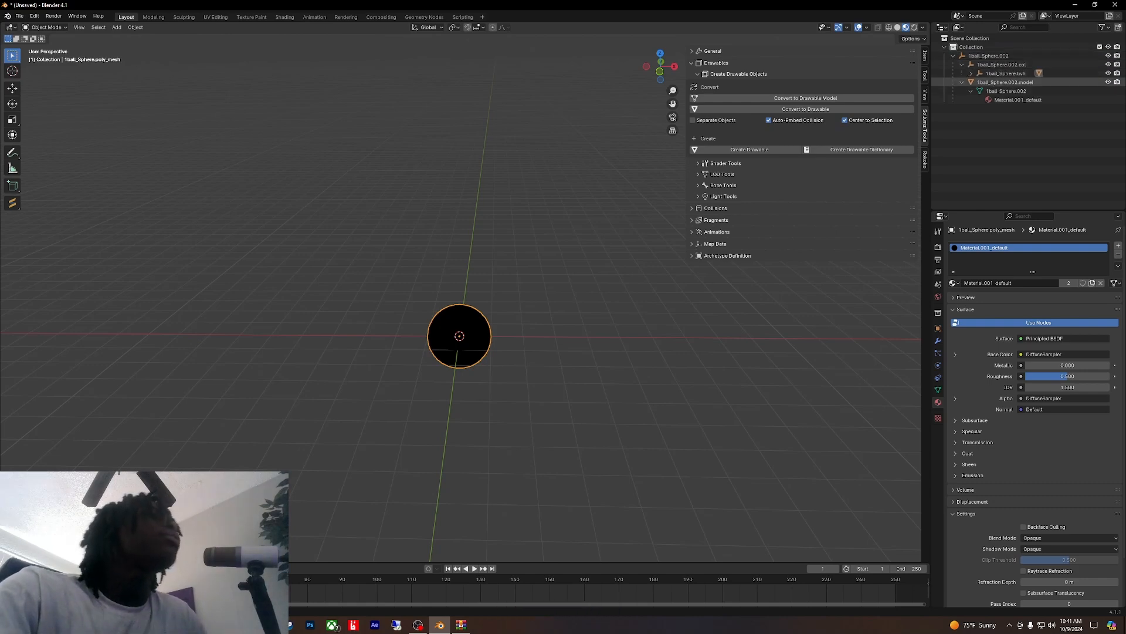
left_click(1005, 82)
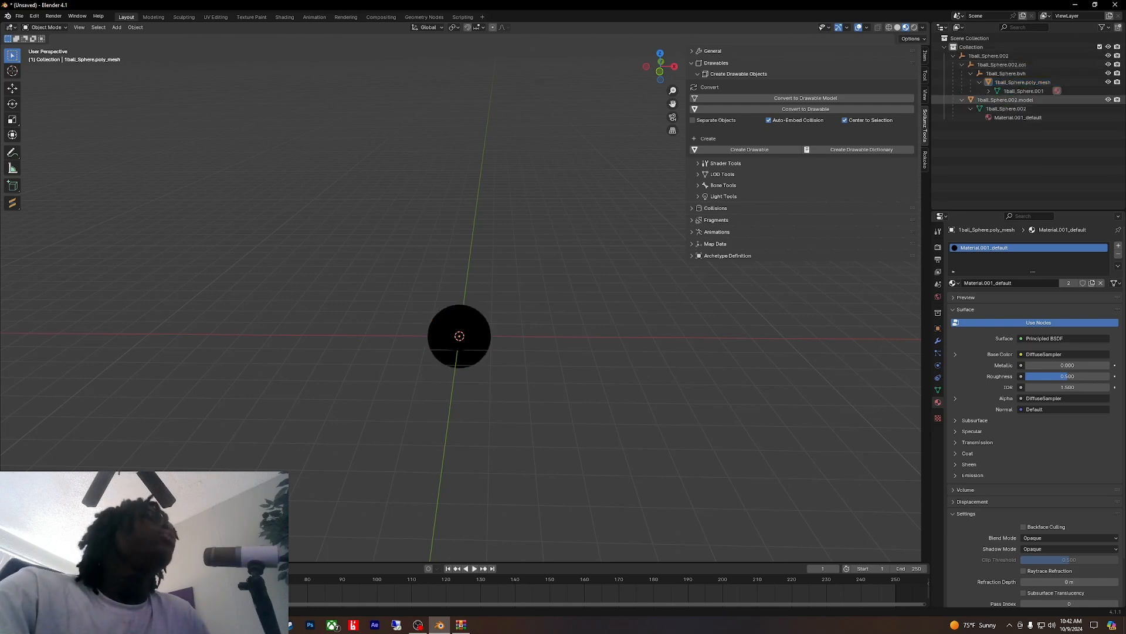
Step: Select the ball's collision poly mesh Tball_Sphere.poly_mesh in the Outliner
left_click(1004, 98)
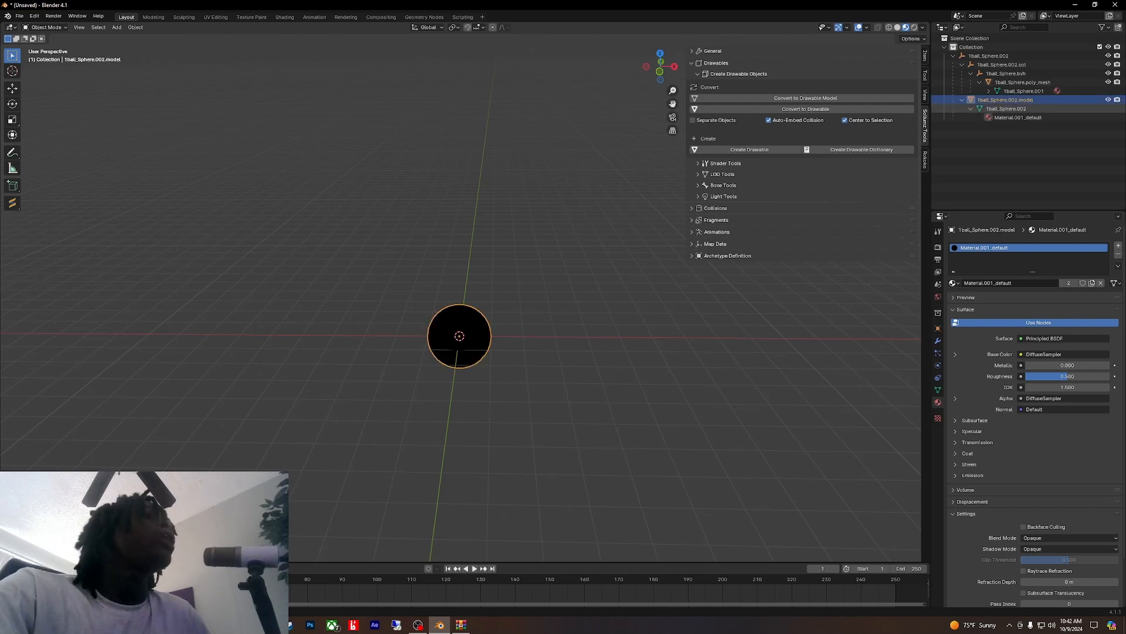
left_click(1007, 108)
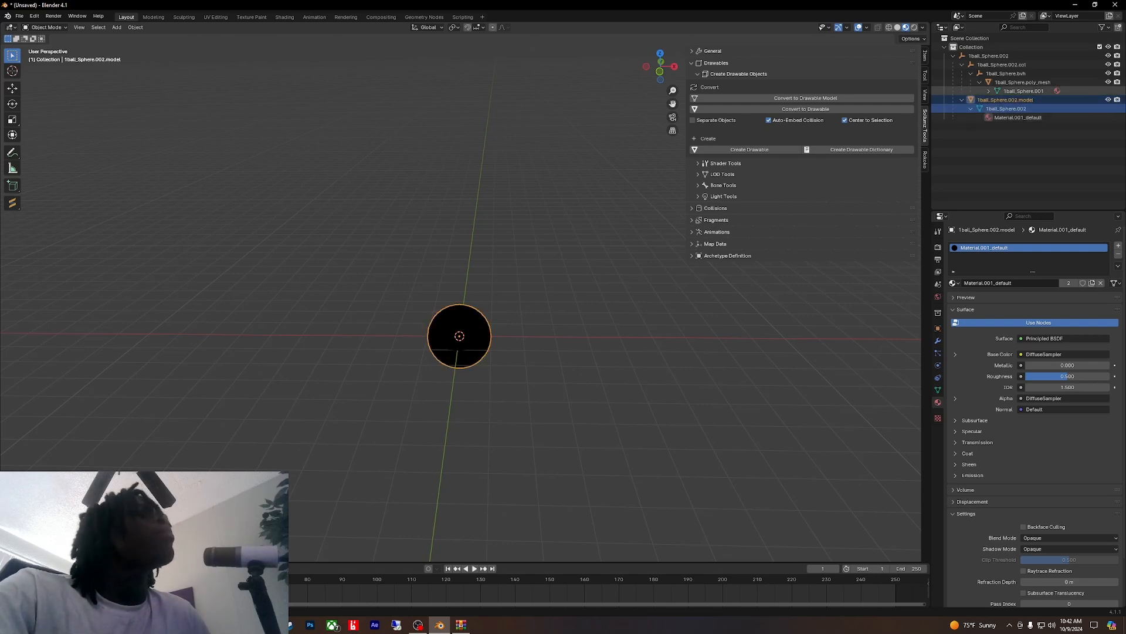
left_click(1020, 81)
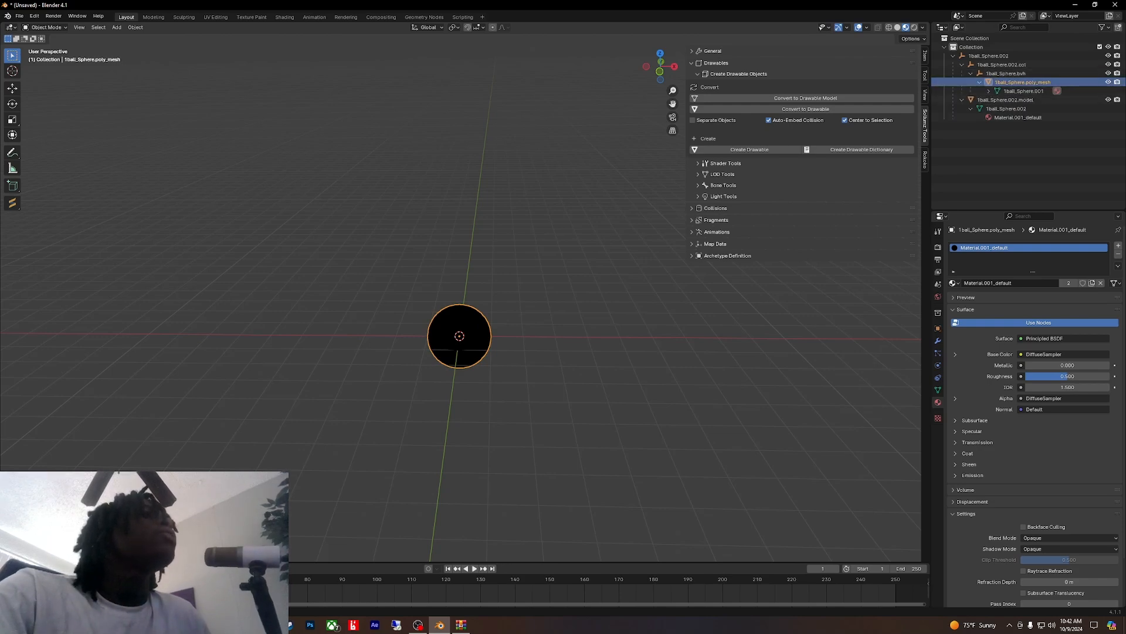
Step: Show the Sollumz collision tools with the Flag Presets list instead of the drawable tools
left_click(691, 62)
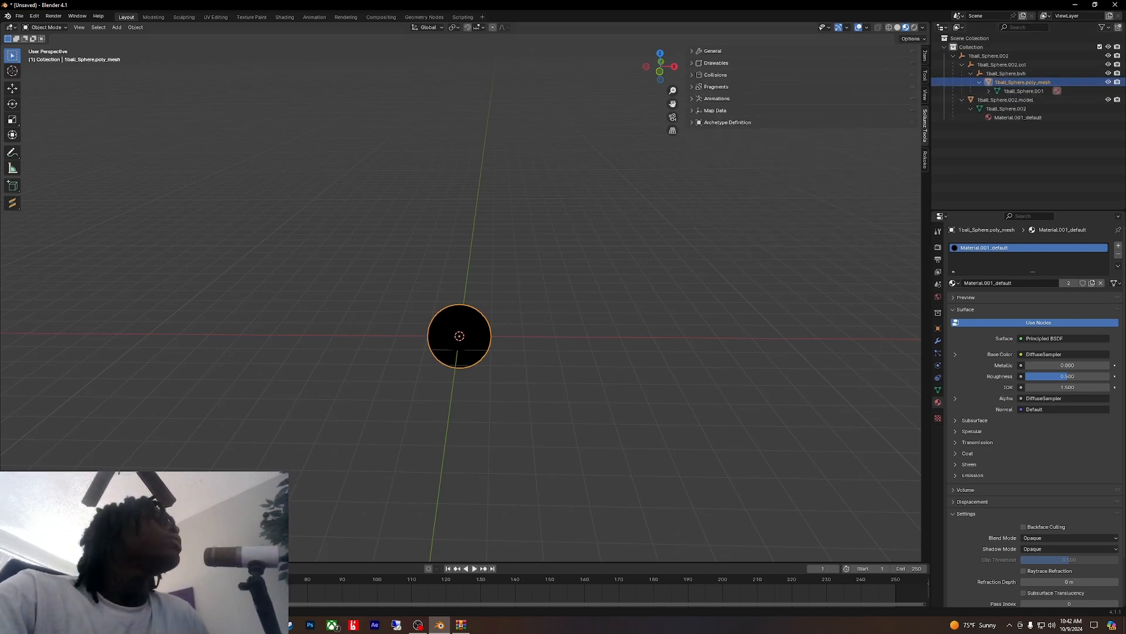
left_click(697, 75)
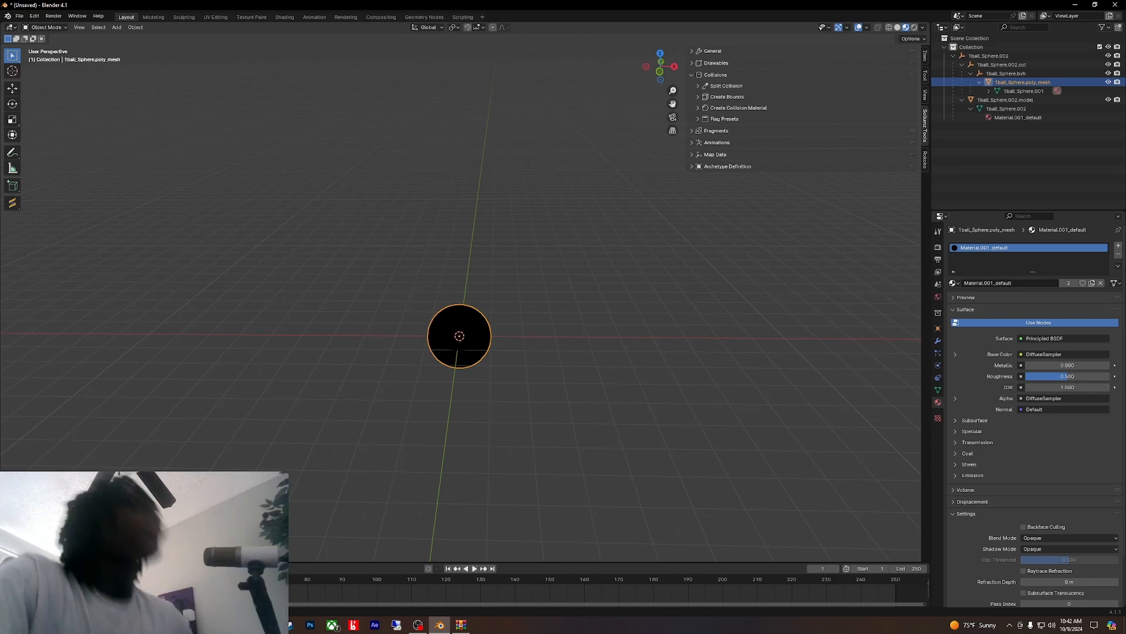
left_click(692, 76)
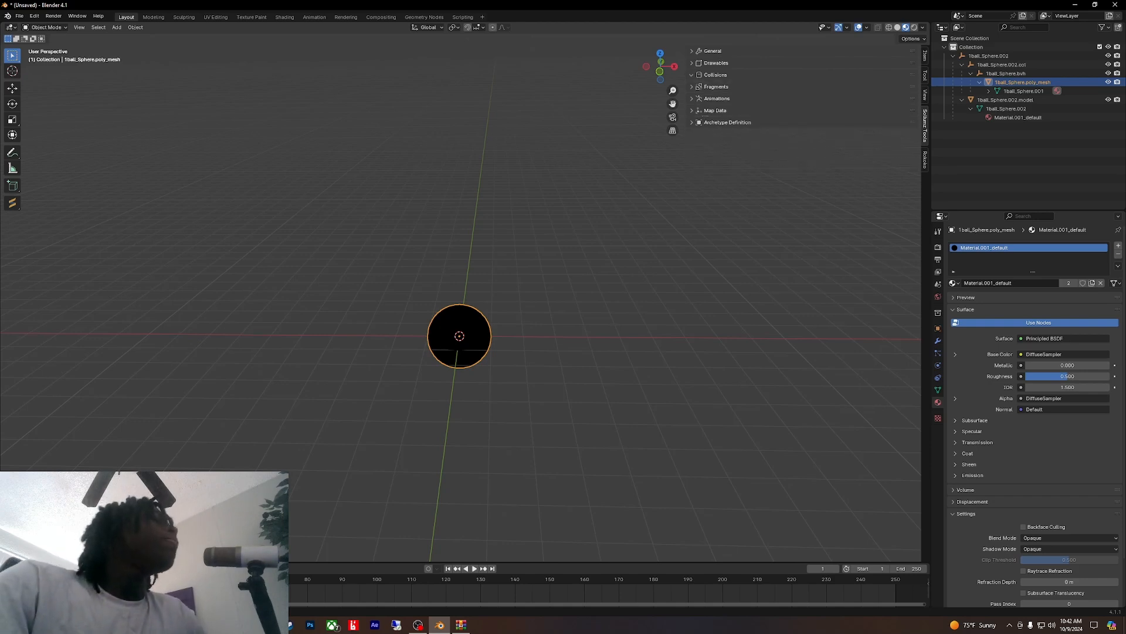
left_click(716, 75)
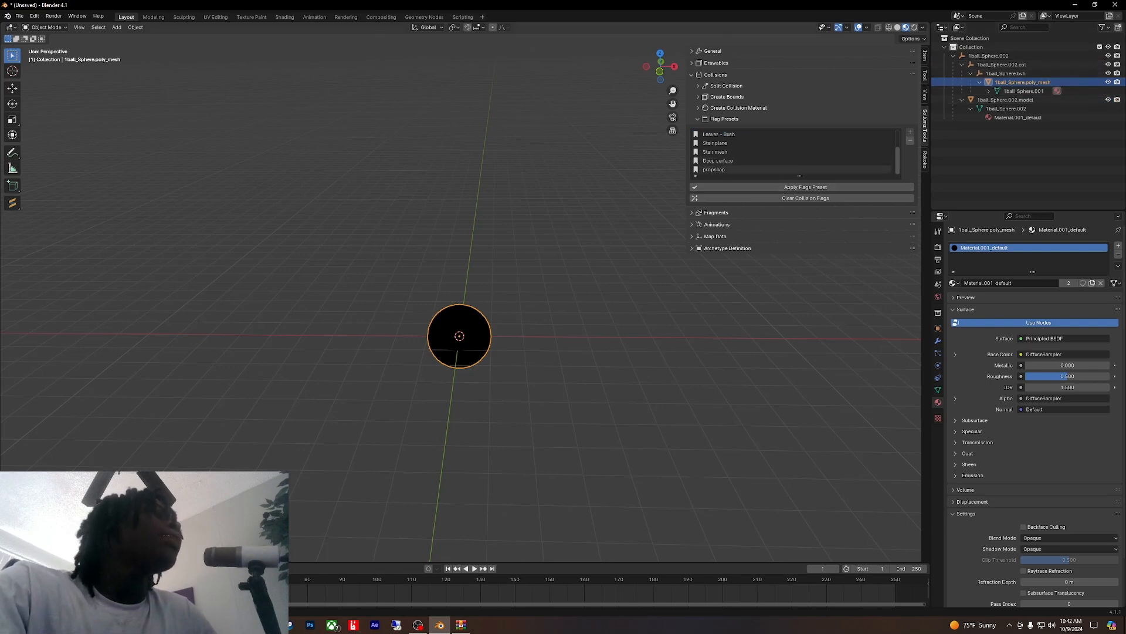
Step: Apply the propsmap collision flag preset to the bounds object Tball_Sphere.bvh
left_click(718, 169)
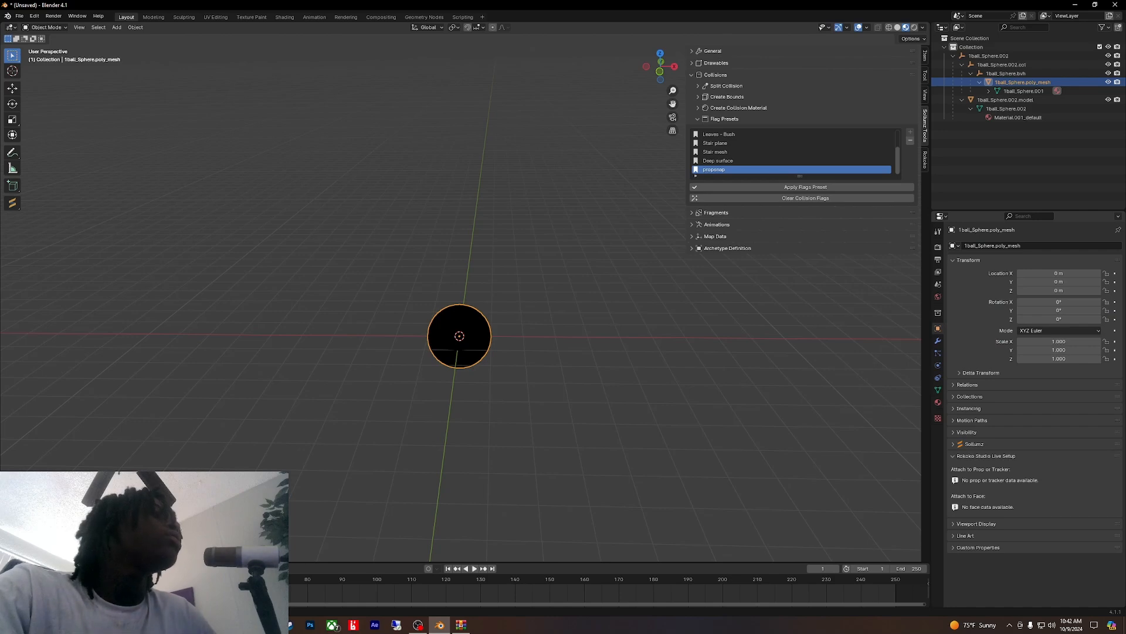
left_click(1006, 73)
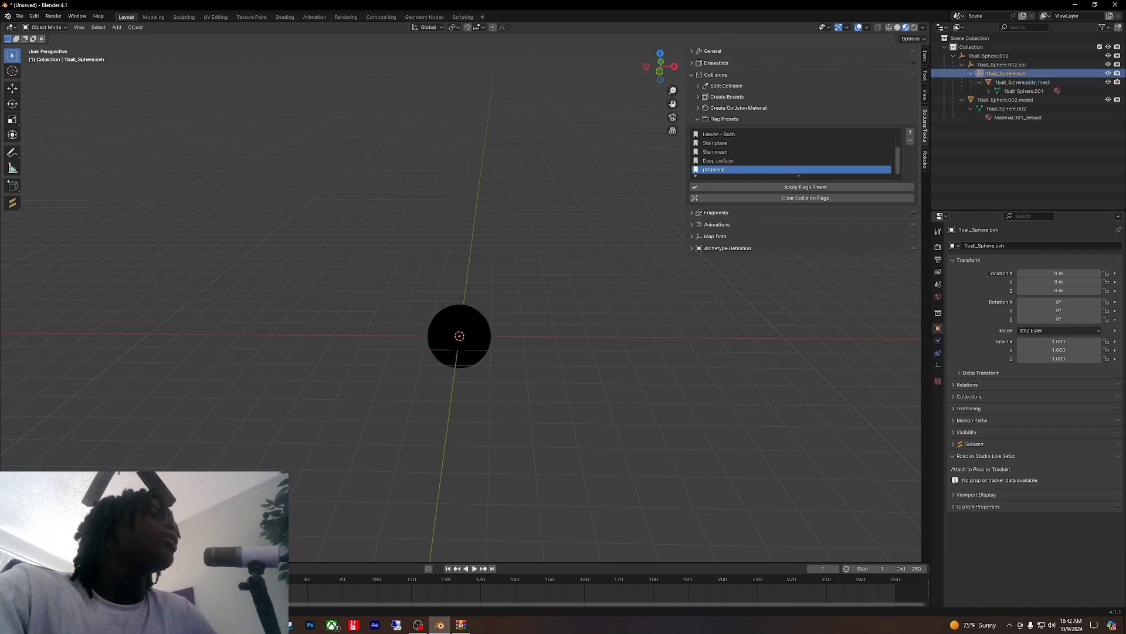
left_click(963, 443)
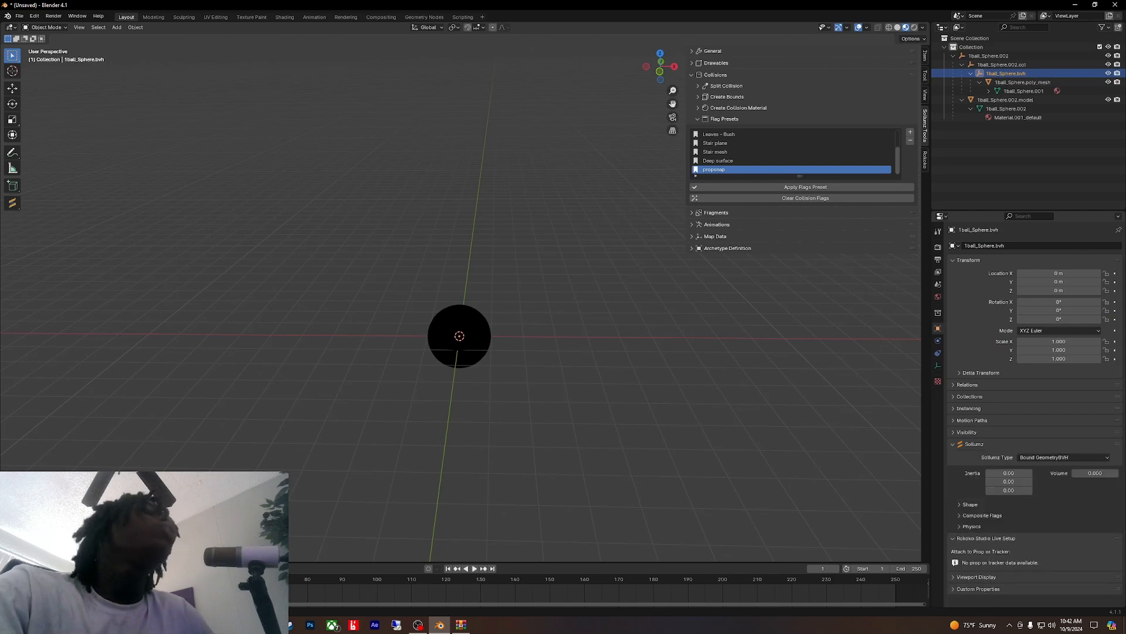
left_click(983, 515)
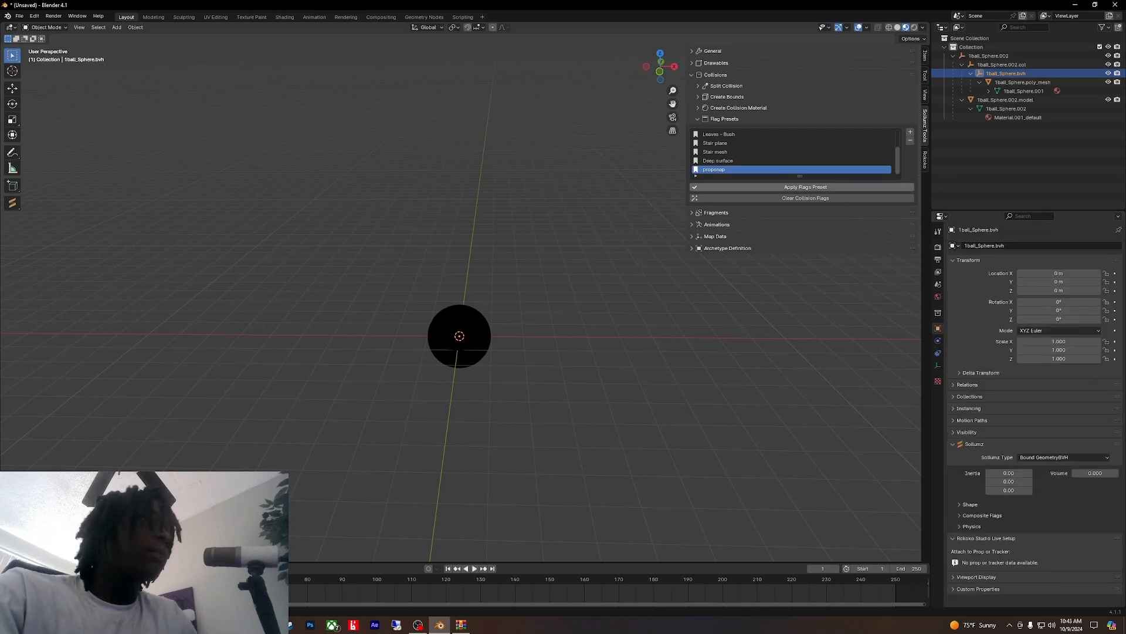
left_click(805, 187)
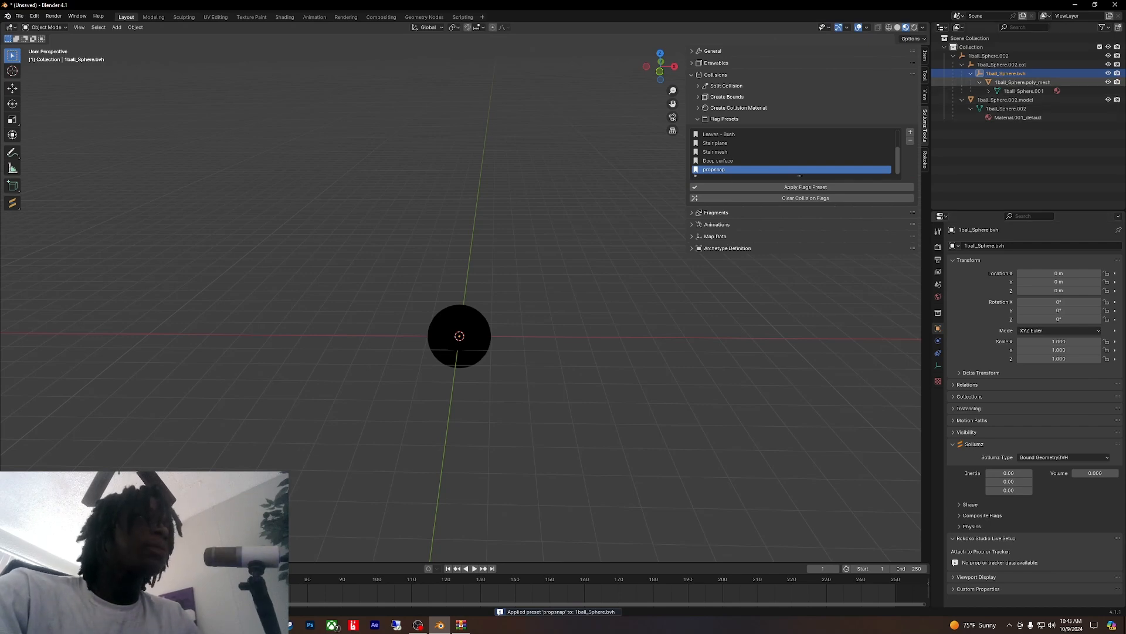
left_click(1022, 82)
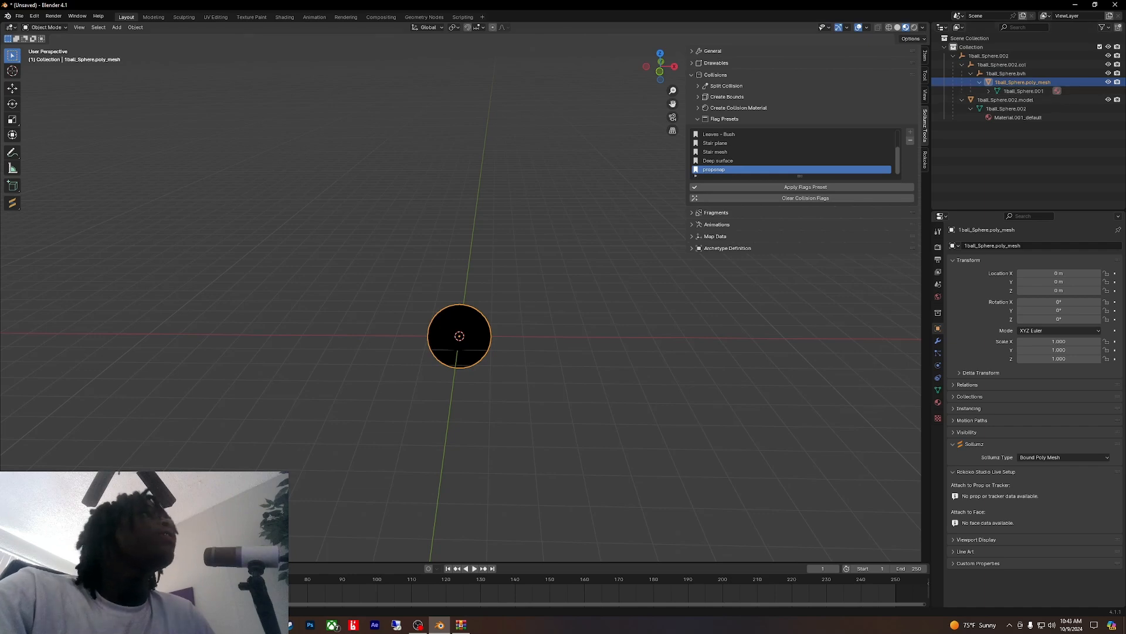
left_click(724, 119)
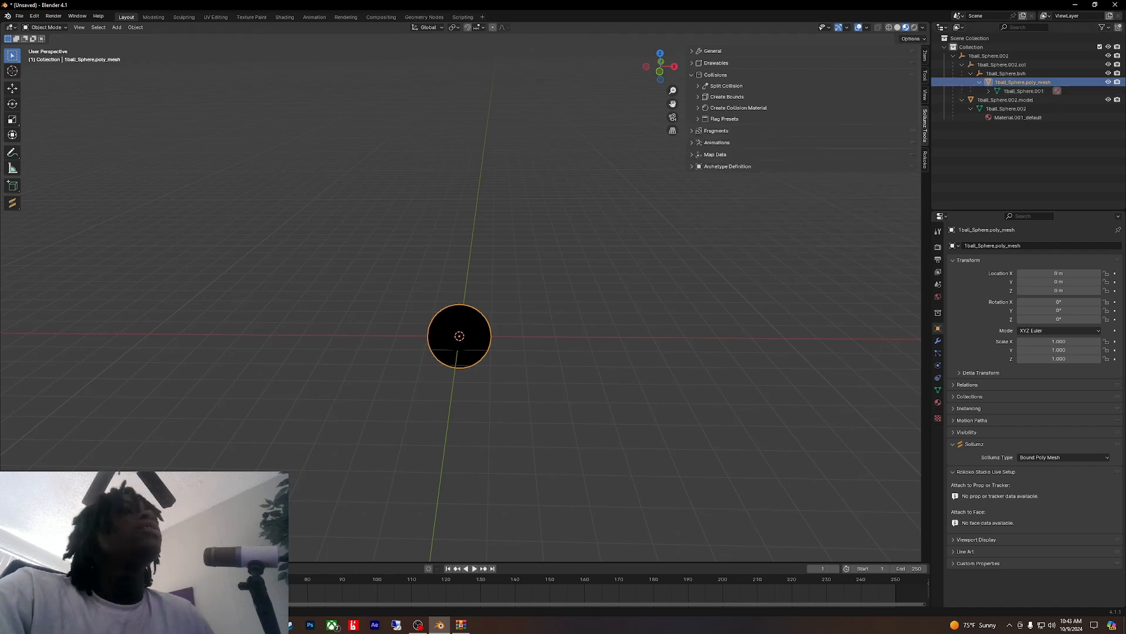
Step: Give the ball's collision poly mesh the Plastic collision material
left_click(738, 106)
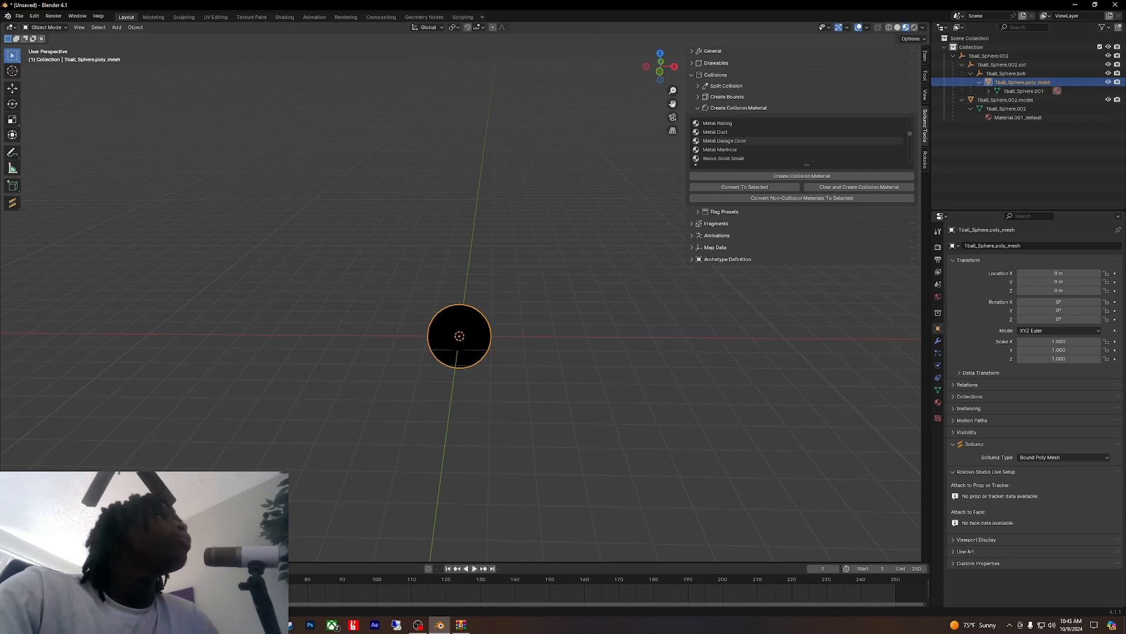
scroll("down", 3)
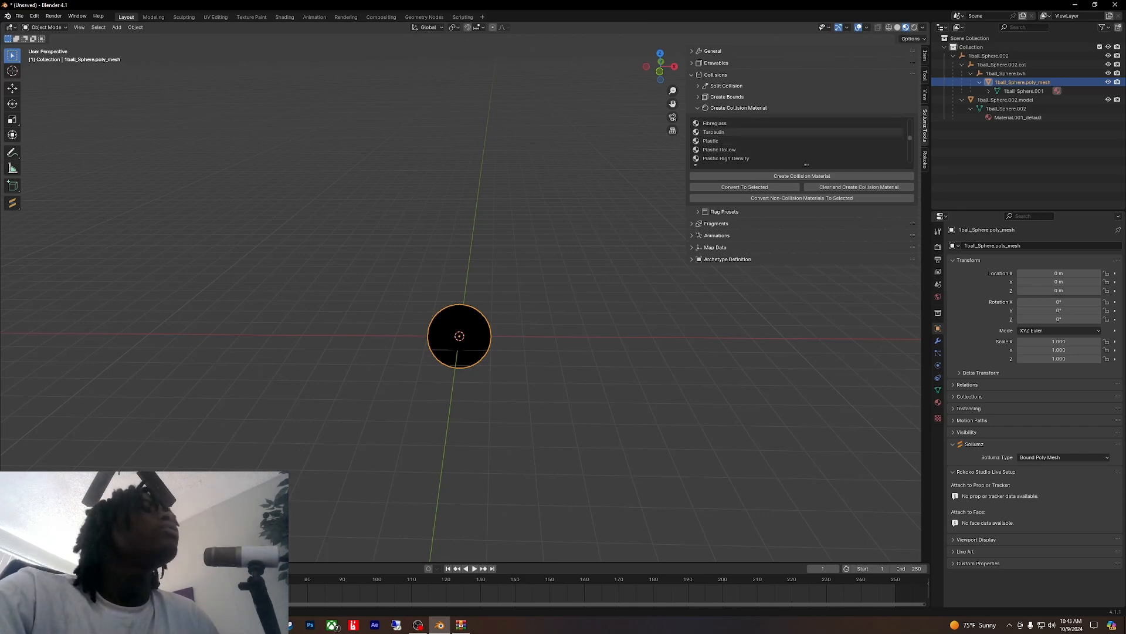
left_click(711, 140)
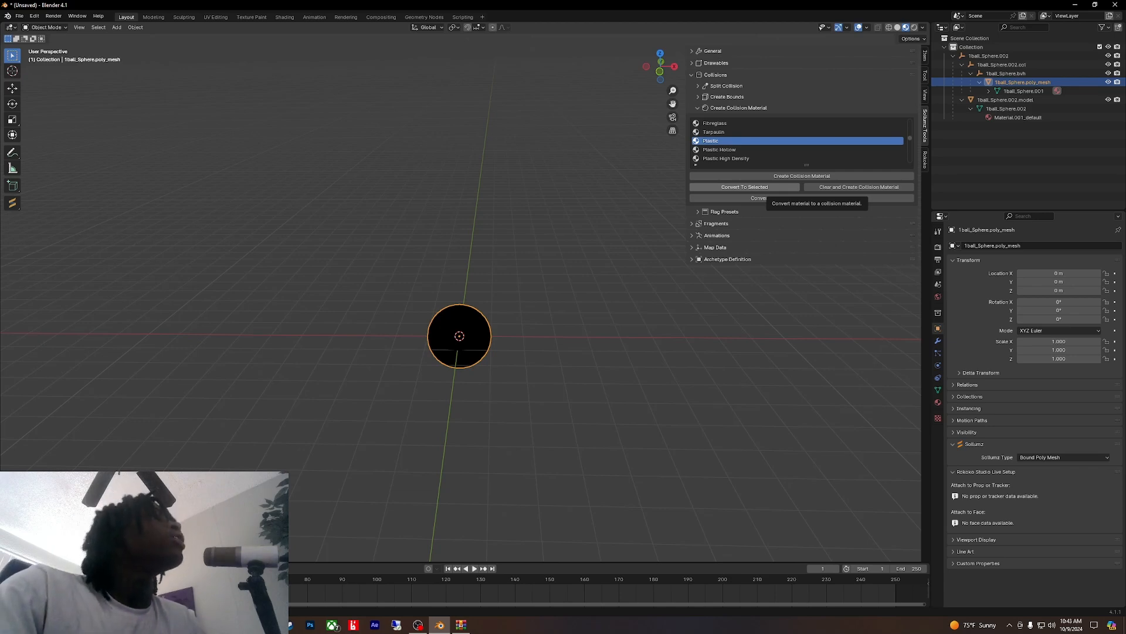
left_click(744, 186)
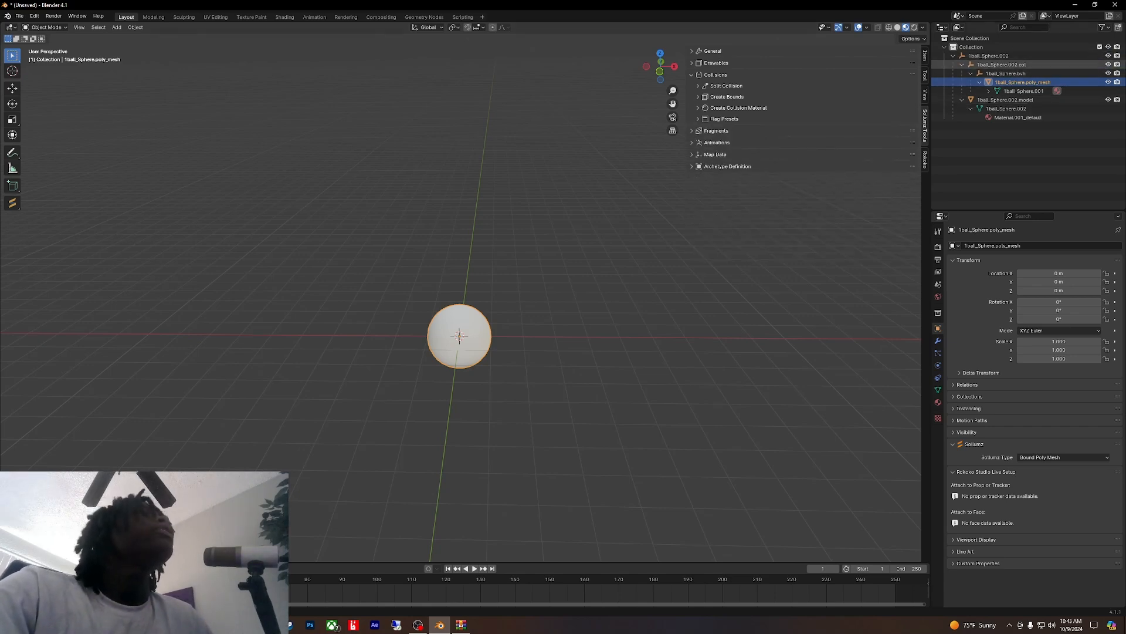
left_click(1005, 99)
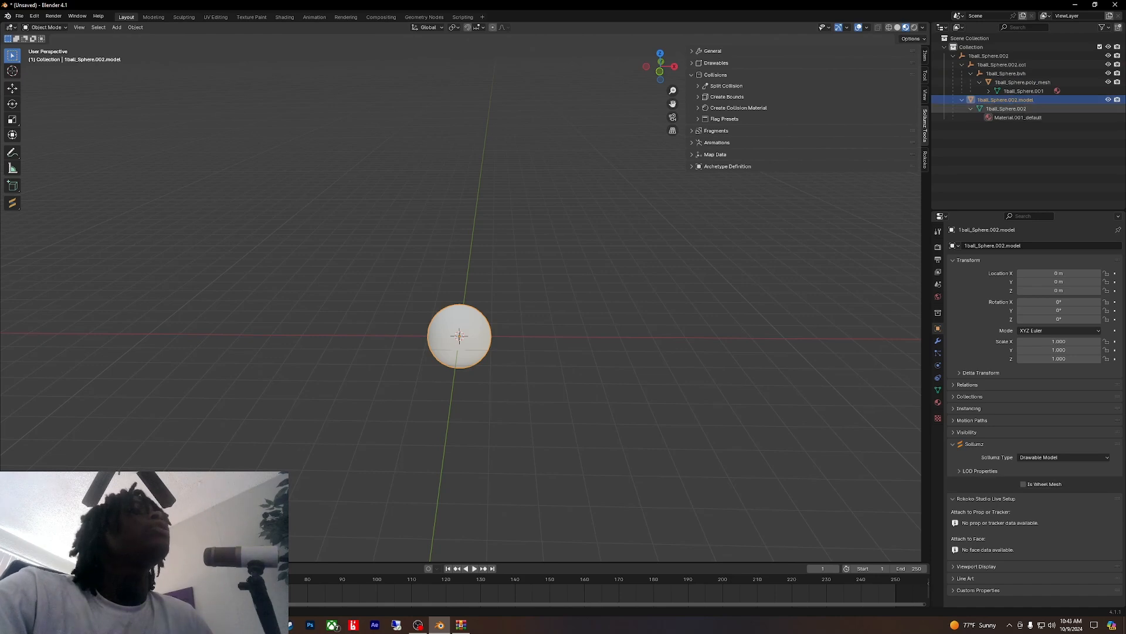
left_click(1006, 107)
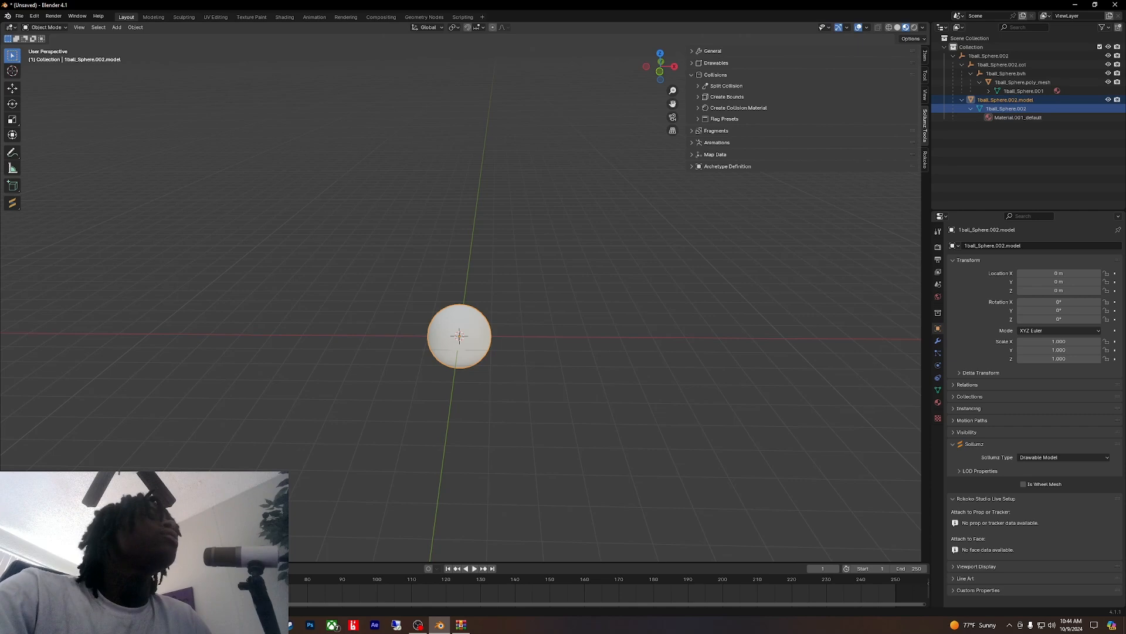
left_click(691, 75)
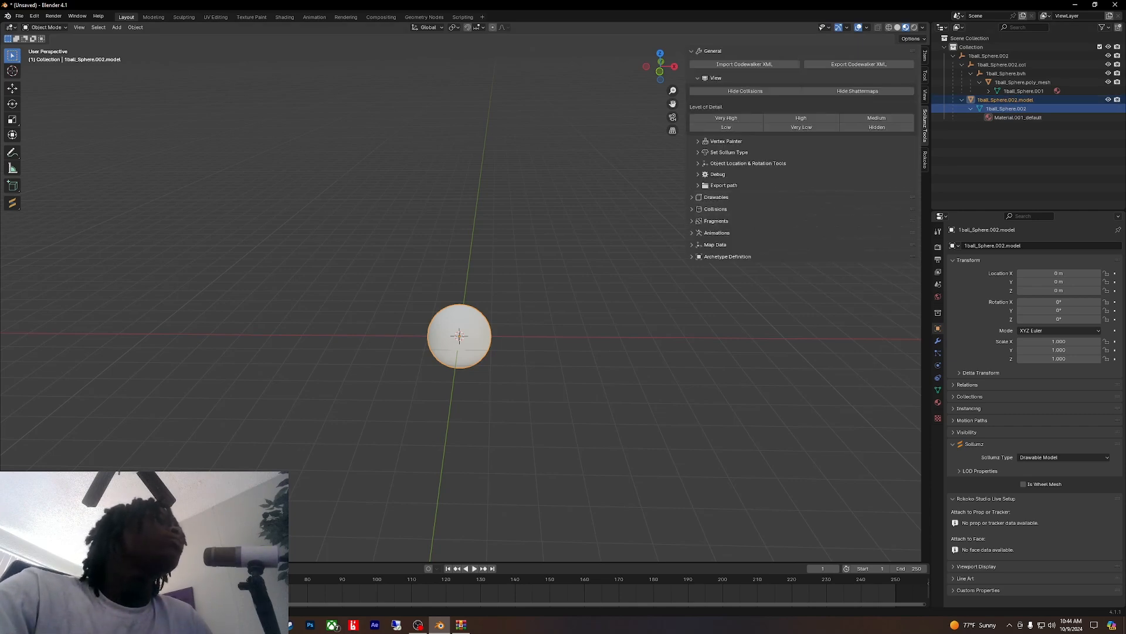
left_click(725, 141)
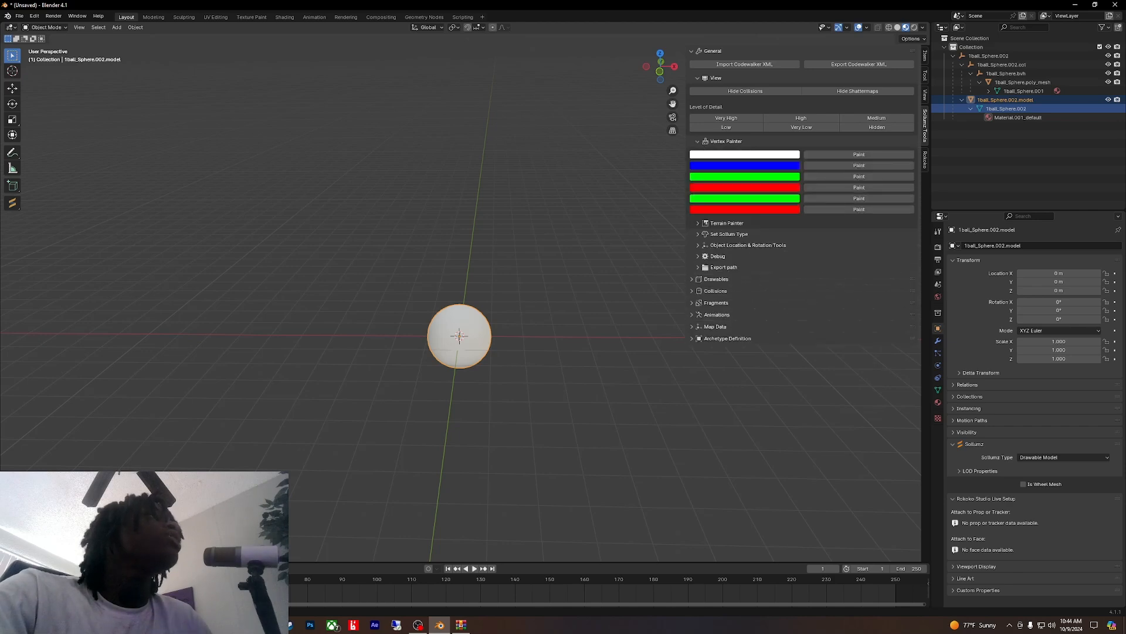
left_click(745, 154)
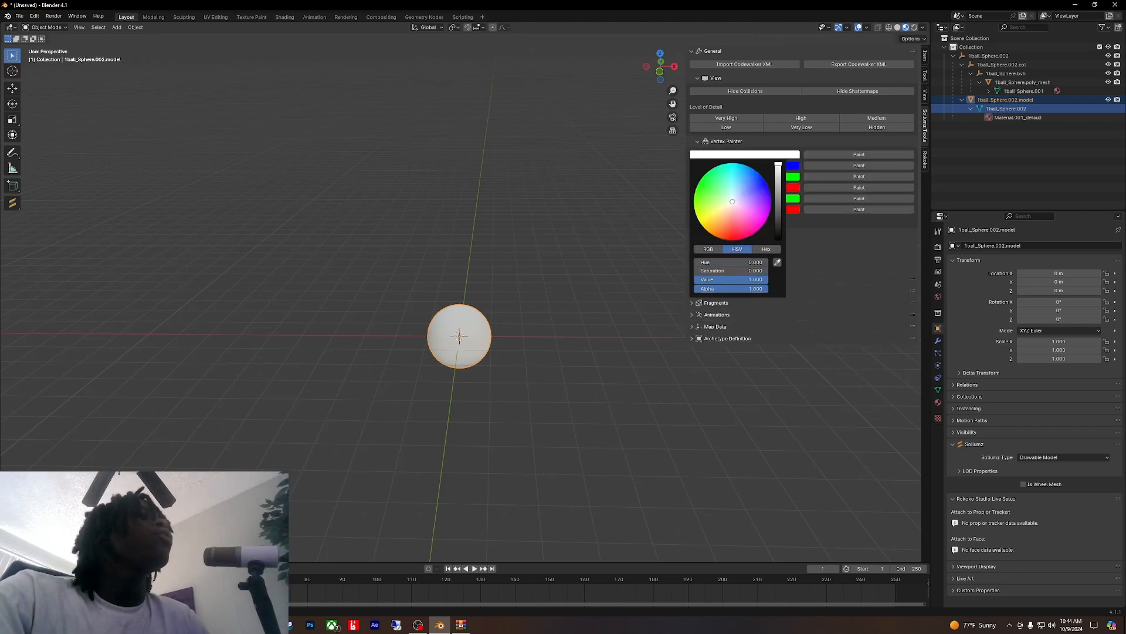
left_click(707, 248)
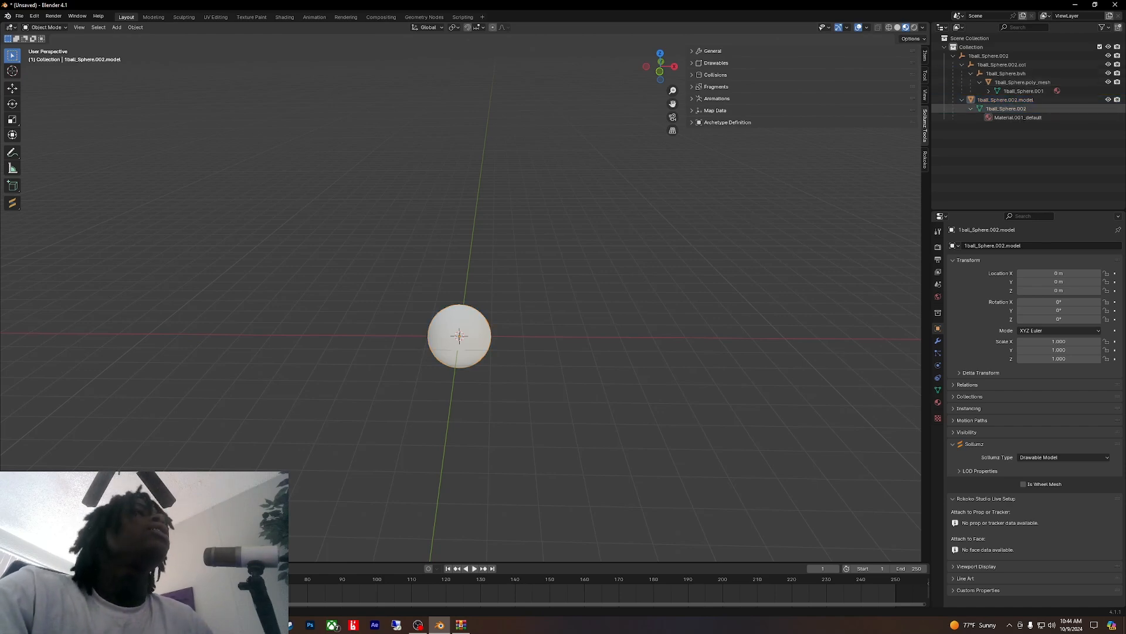
Step: Select Tball_Sphere.002.model and expand its Sollumz Collisions tools
left_click(1005, 99)
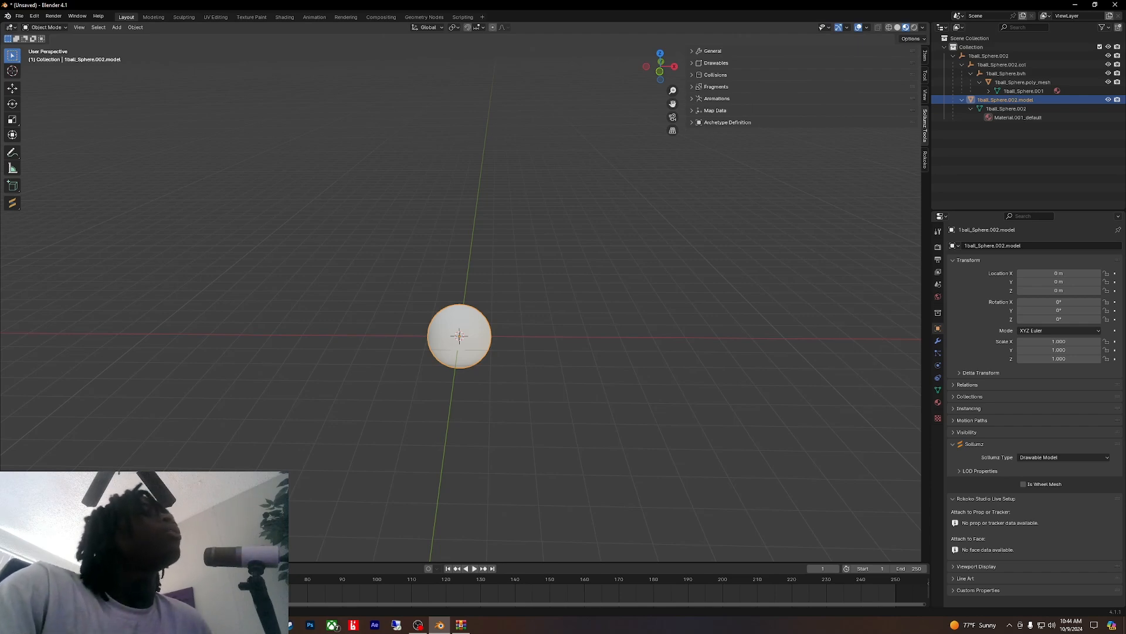
left_click(716, 75)
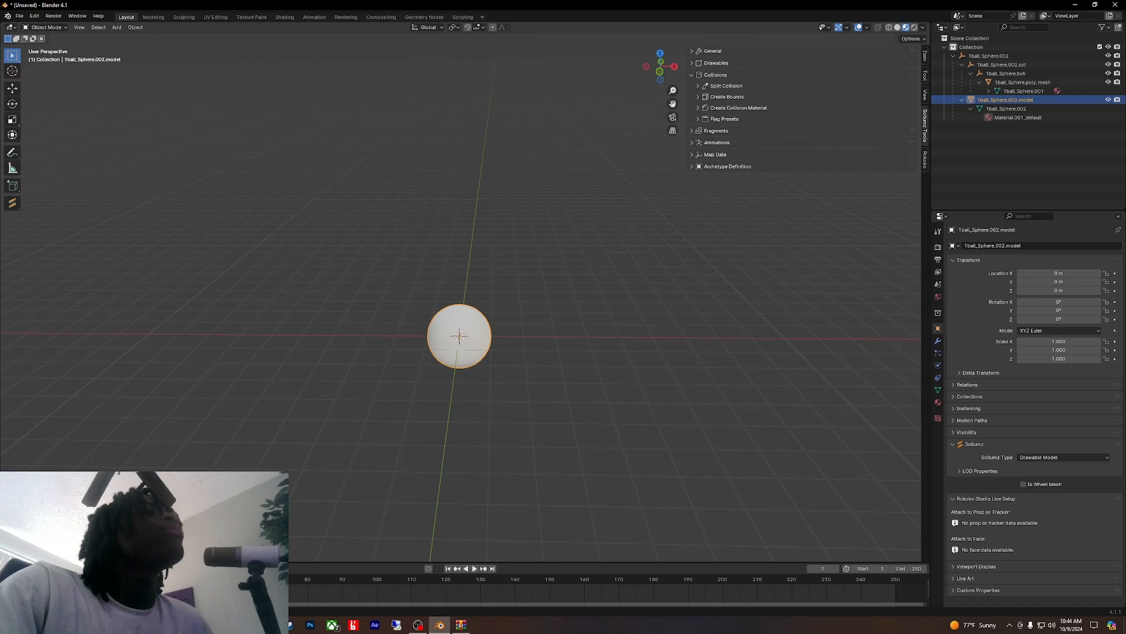
Step: Give the ball's default material the DEFAULT shader with embedded textures
left_click(716, 62)
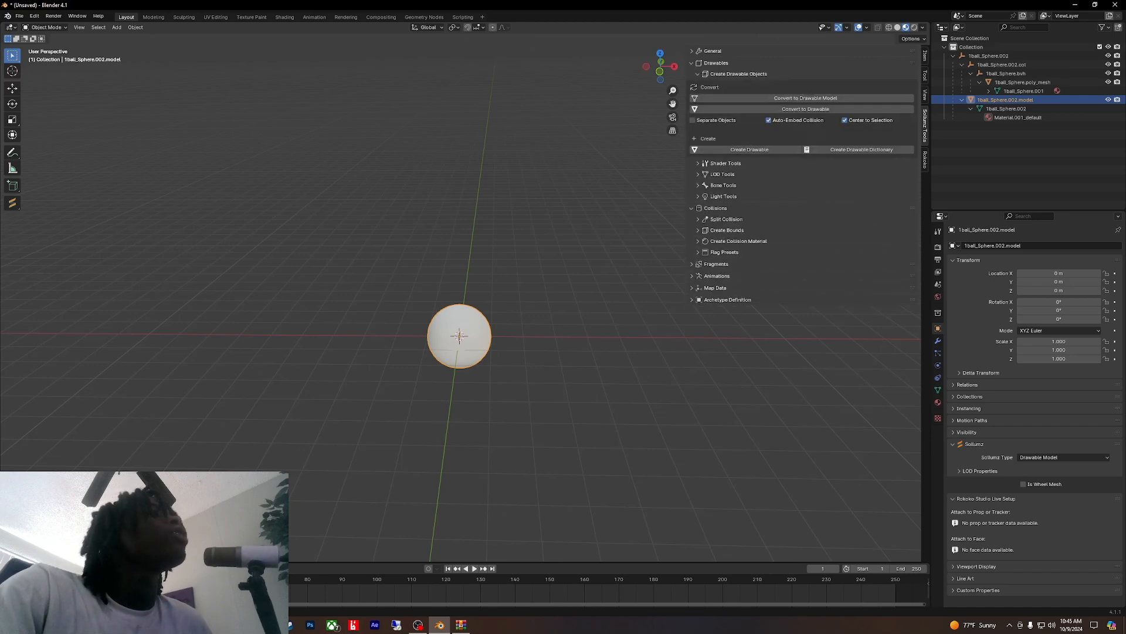
left_click(725, 163)
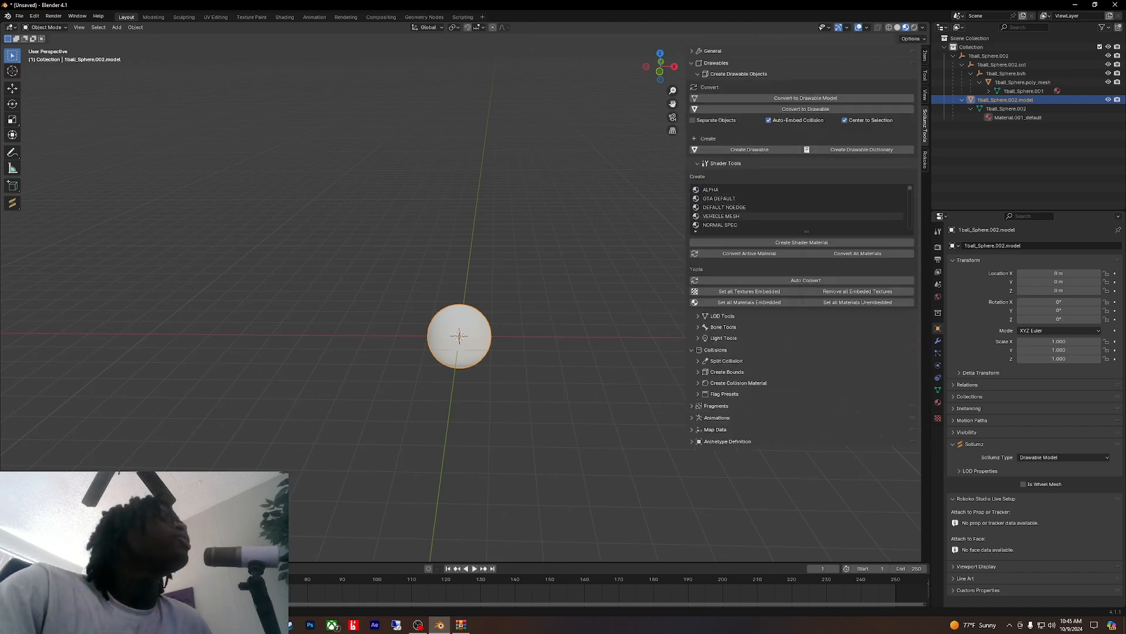
left_click(720, 189)
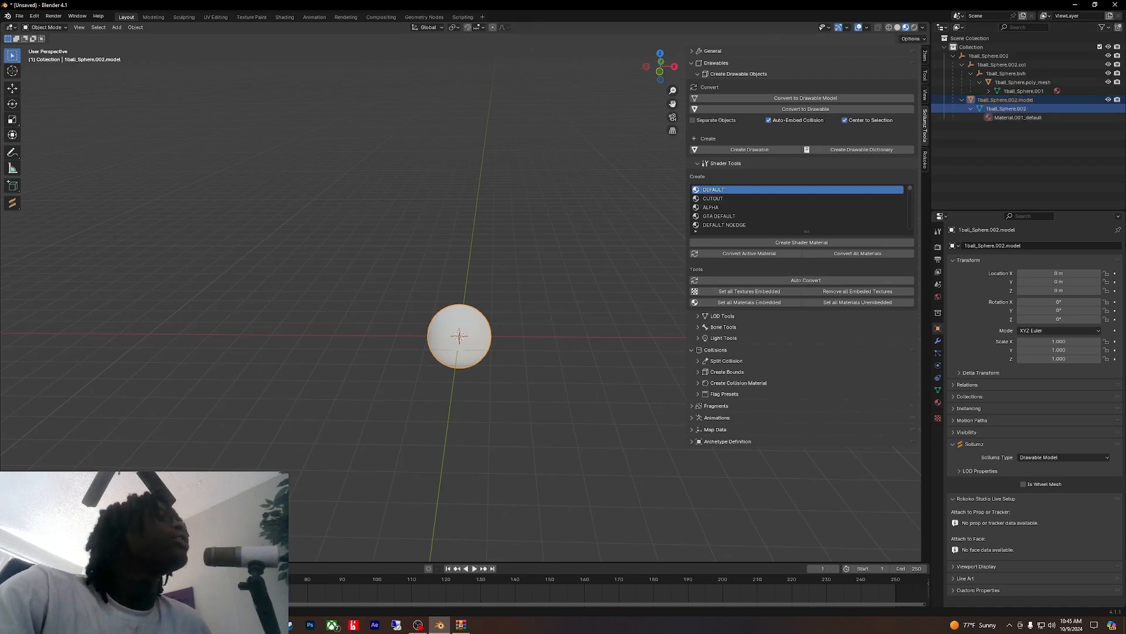
left_click(1016, 118)
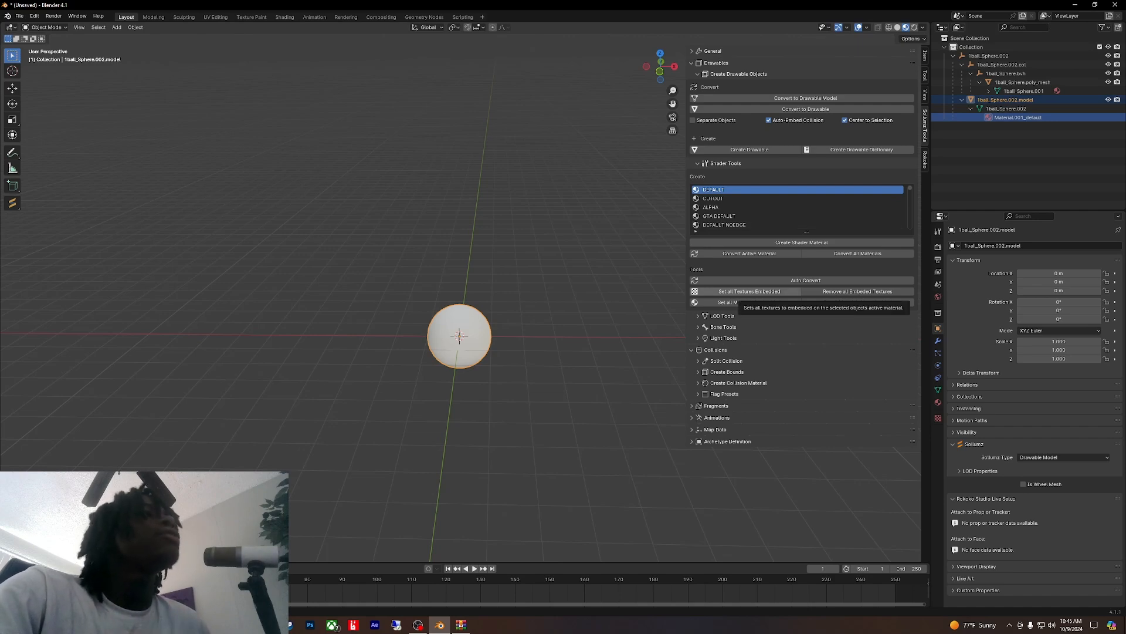
left_click(748, 291)
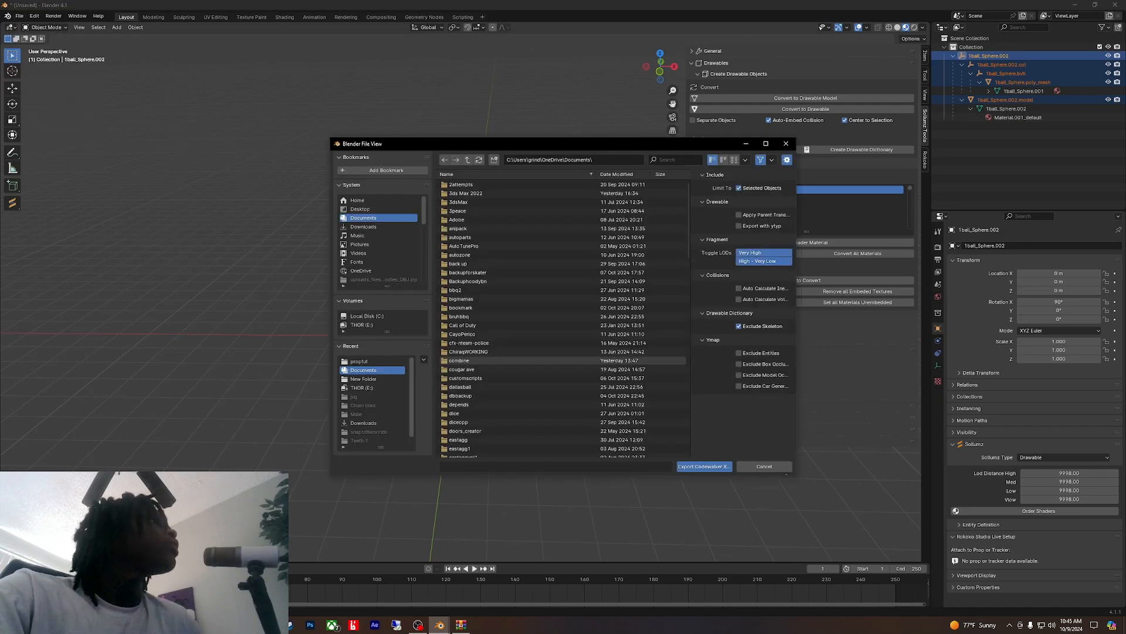
Step: Export the ball as 1ball_sphere.ydr.xml into the proptut folder
left_click(703, 465)
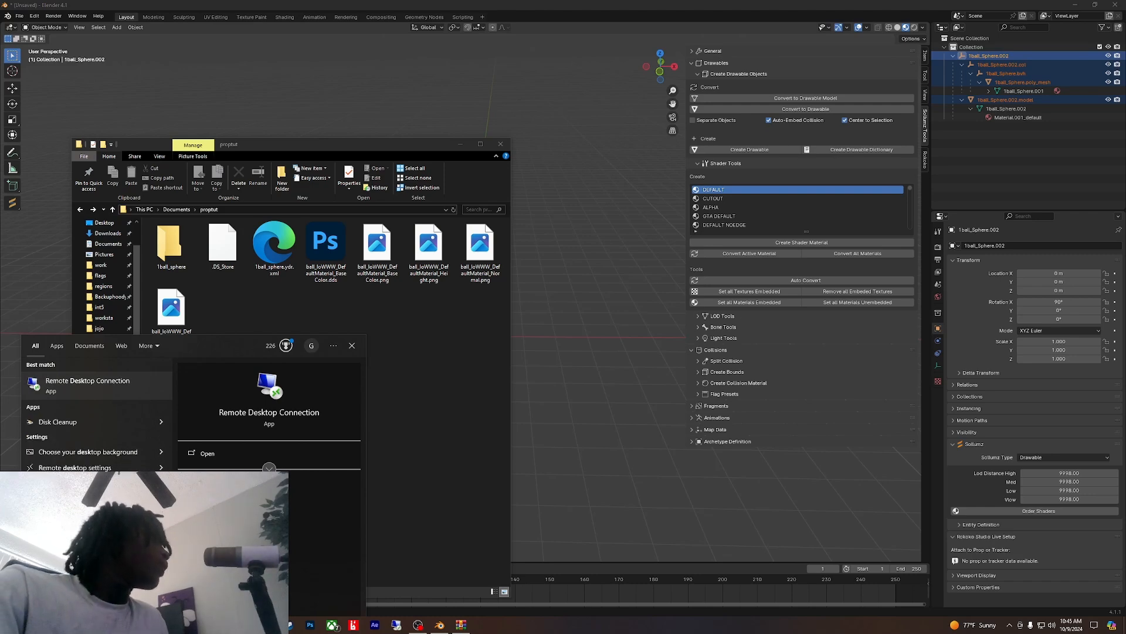
Step: Launch CodeWalker RPF Explorer.exe from the Desktop's CodeWalker30_dev46 folder
type("cod")
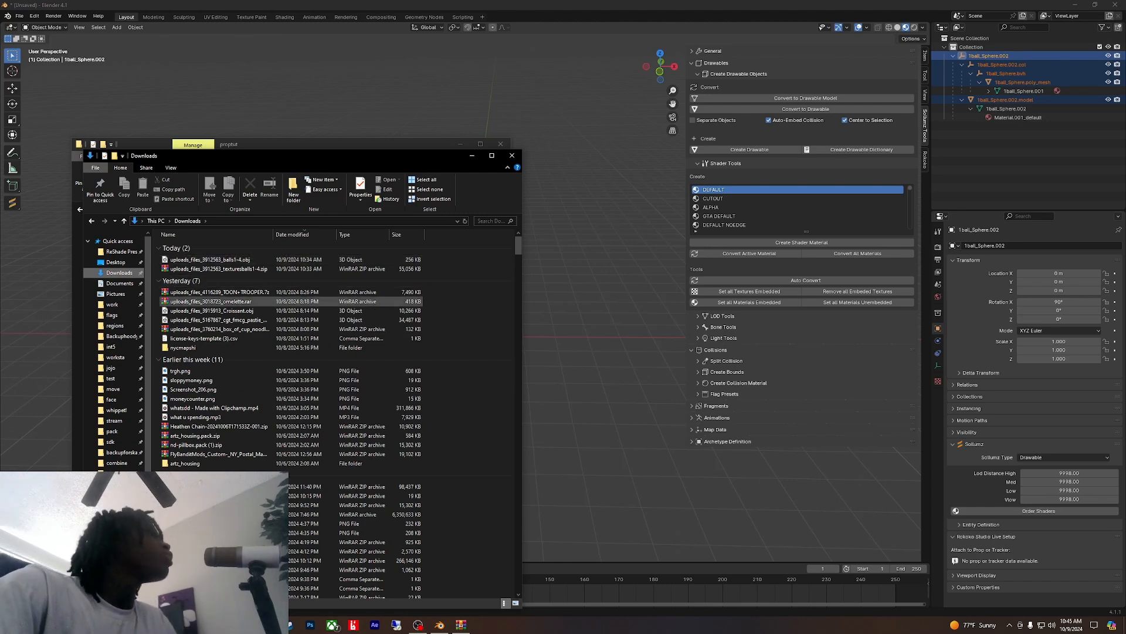
left_click(115, 261)
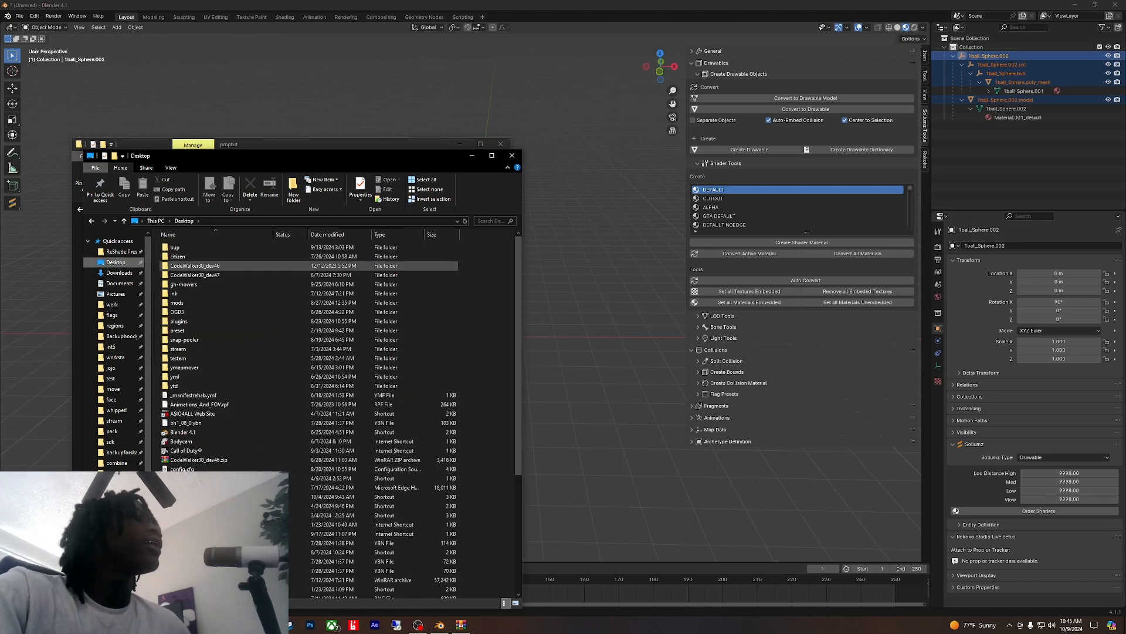
double_click(194, 265)
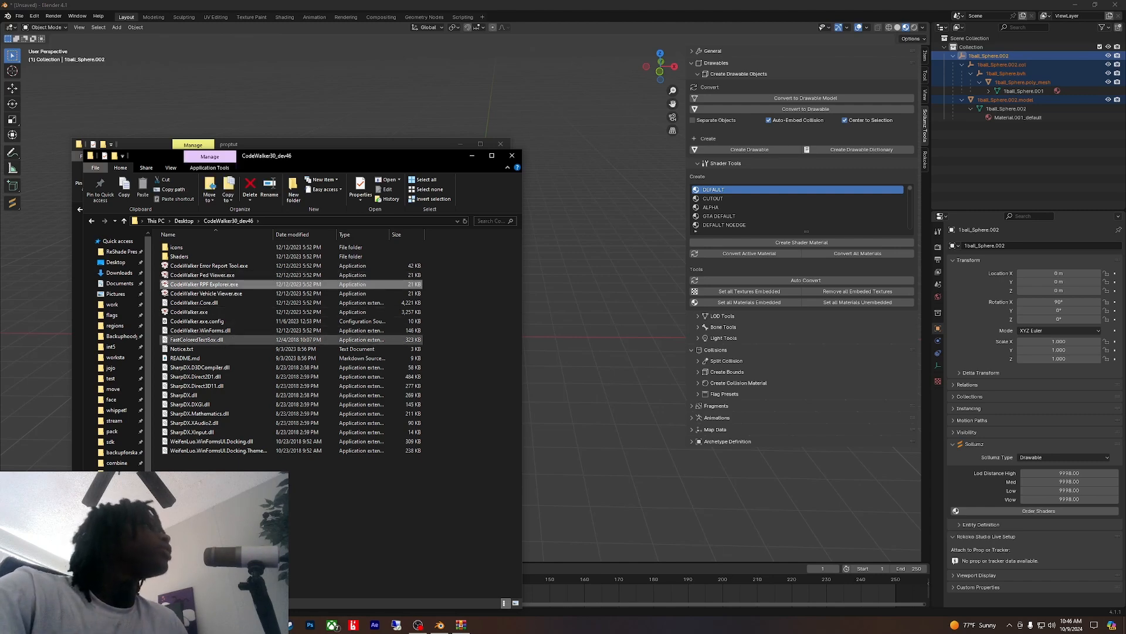
double_click(206, 284)
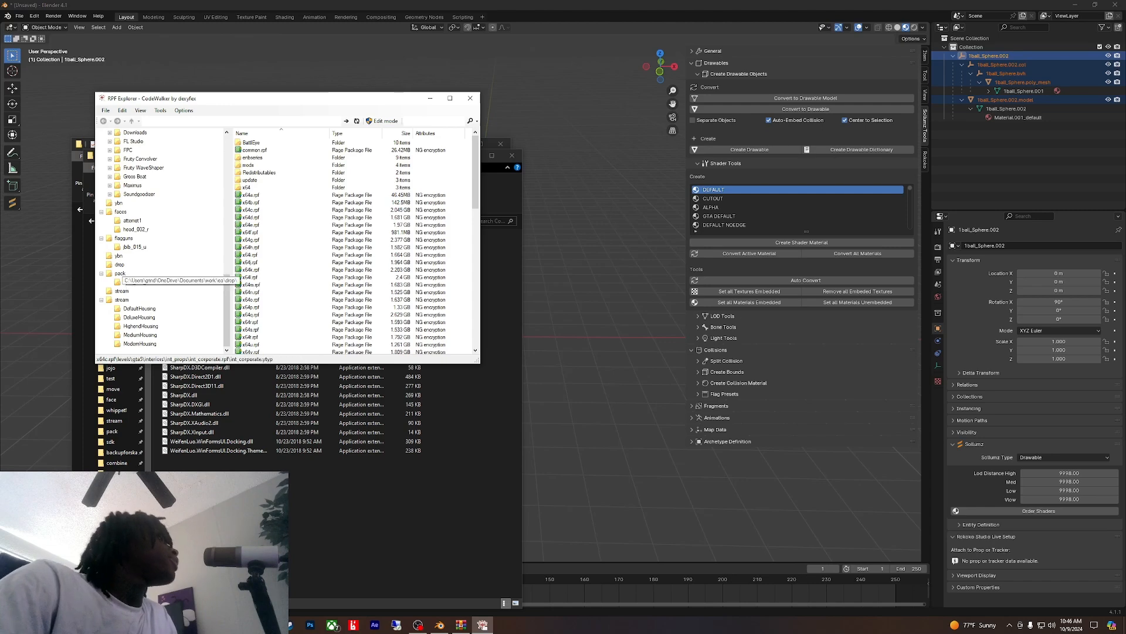
Step: Create a propdrop folder in Documents and browse it in RPF Explorer via File > Open Folder
left_click(105, 110)
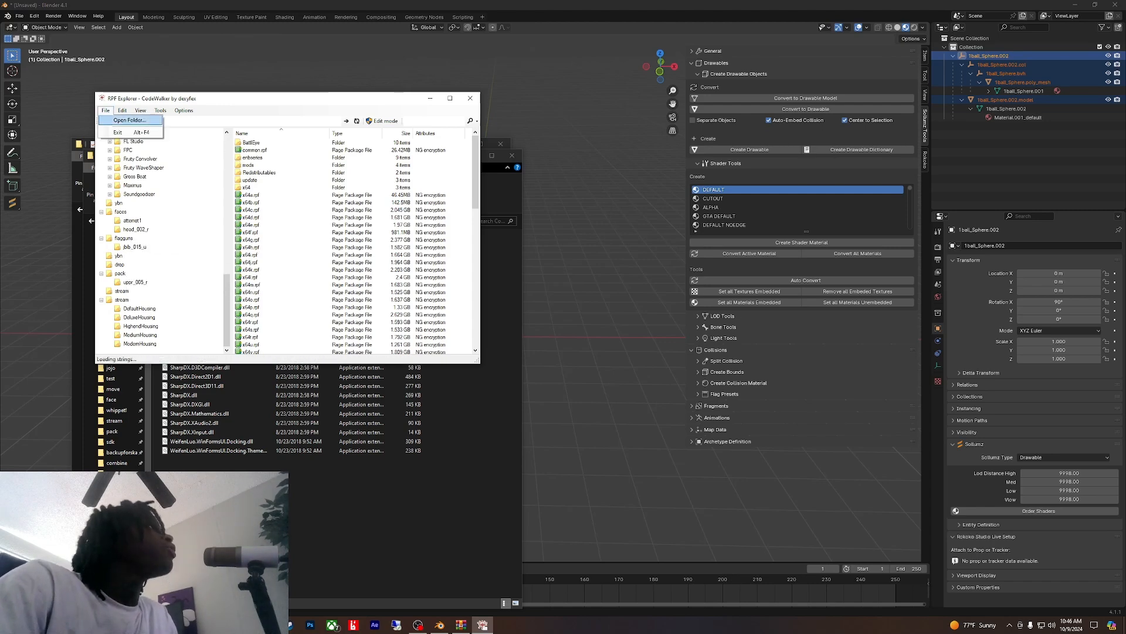
left_click(129, 119)
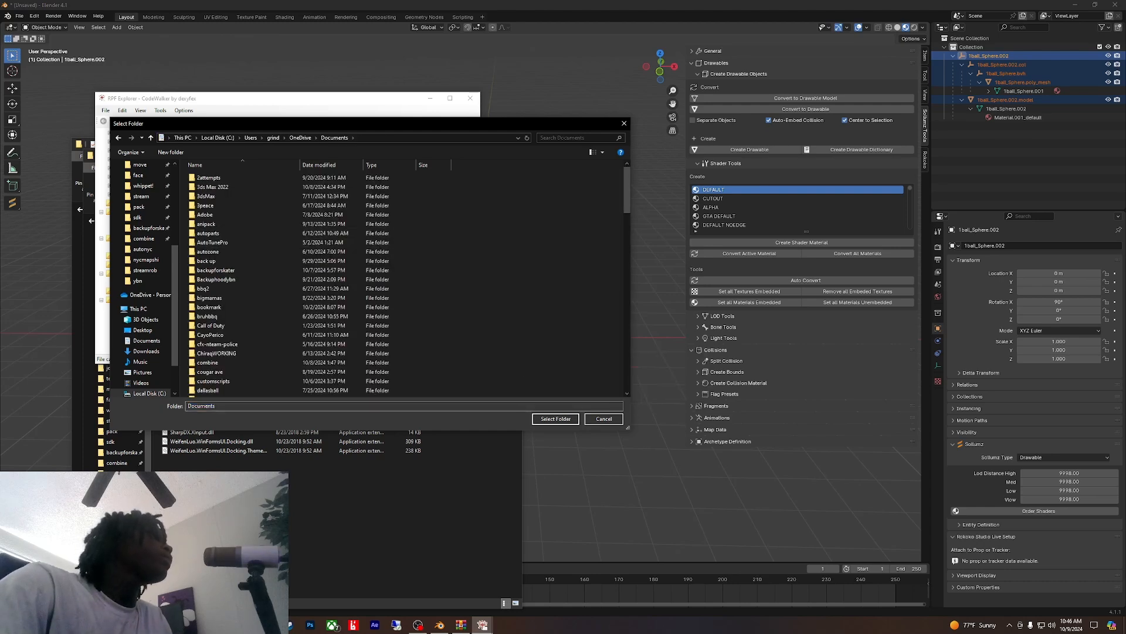
left_click(170, 152)
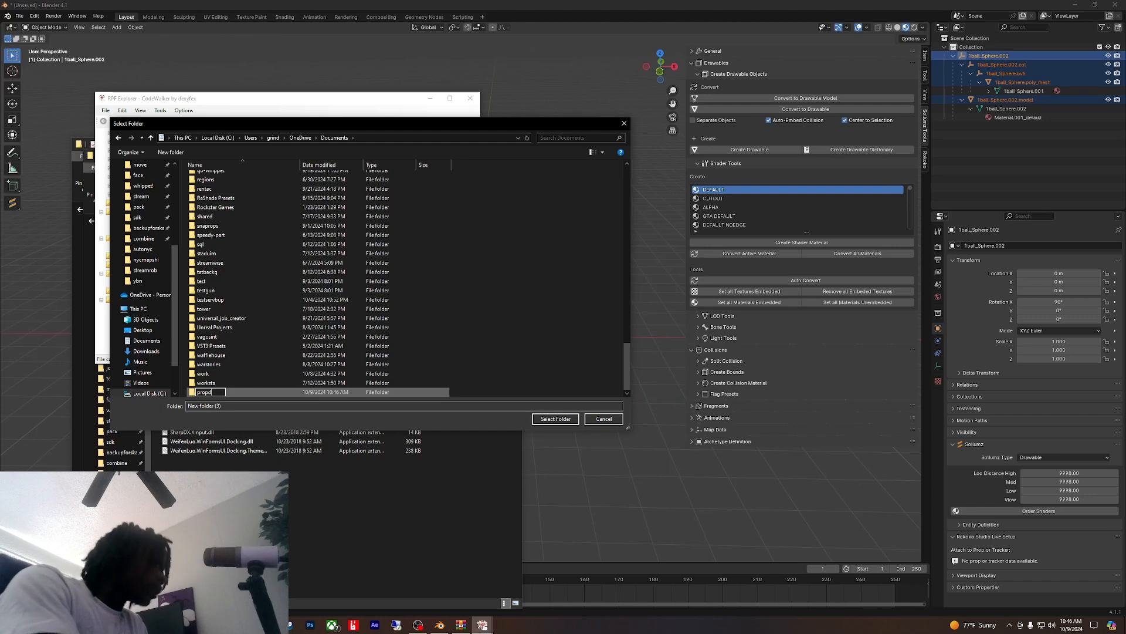
type("propdrop")
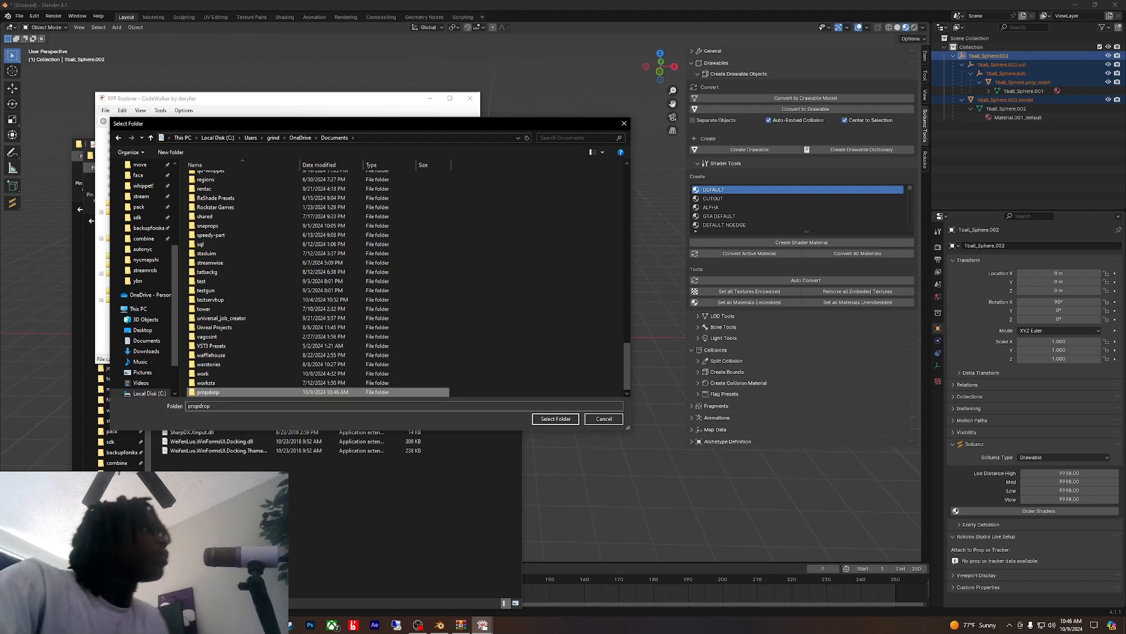
double_click(208, 391)
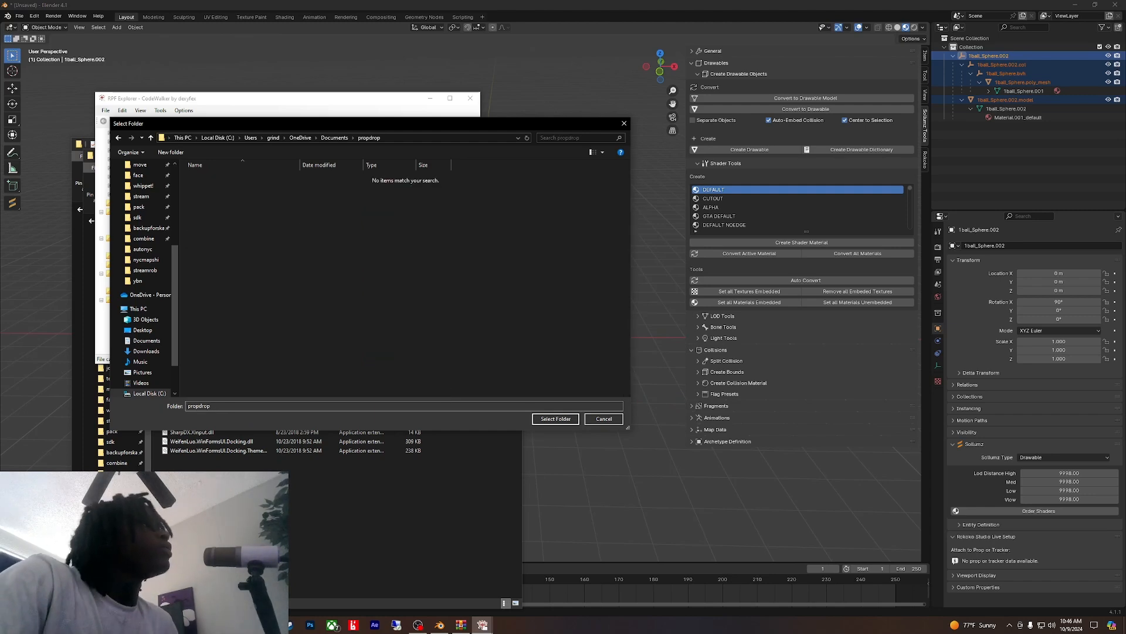
left_click(555, 418)
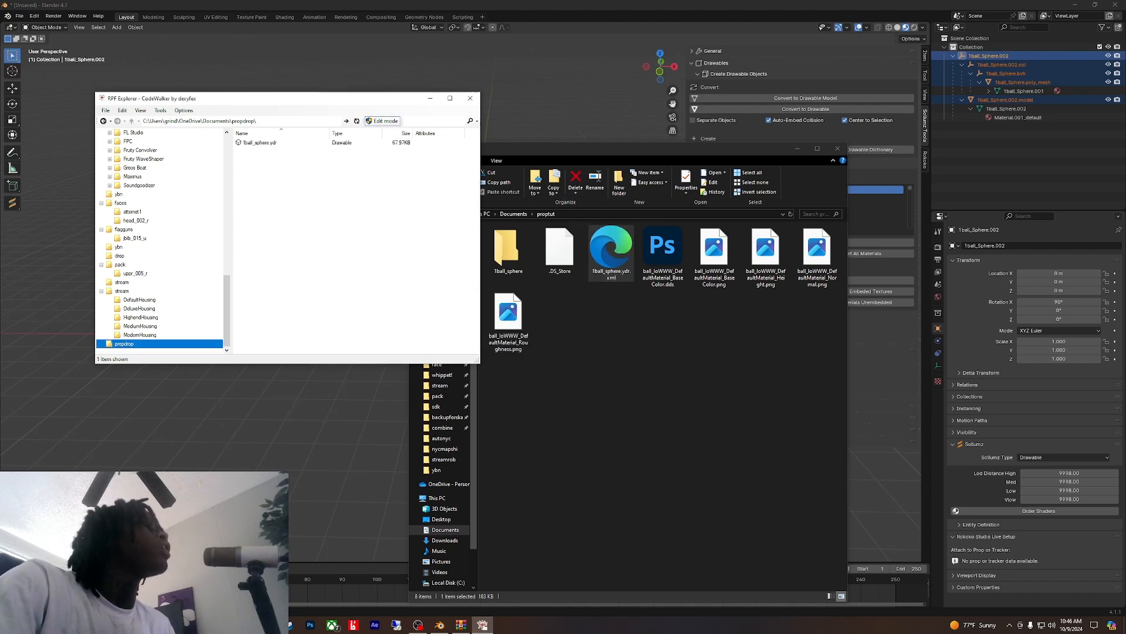
Step: Preview 1ball_sphere.ydr as a textured basketball, then close the viewer
double_click(260, 142)
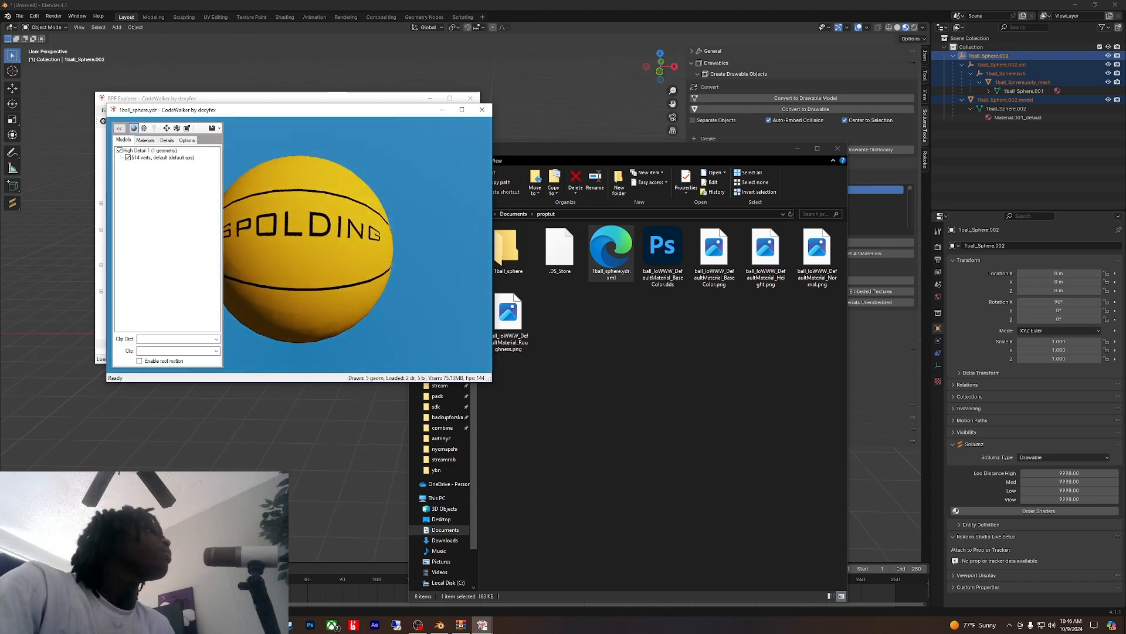
left_click(186, 140)
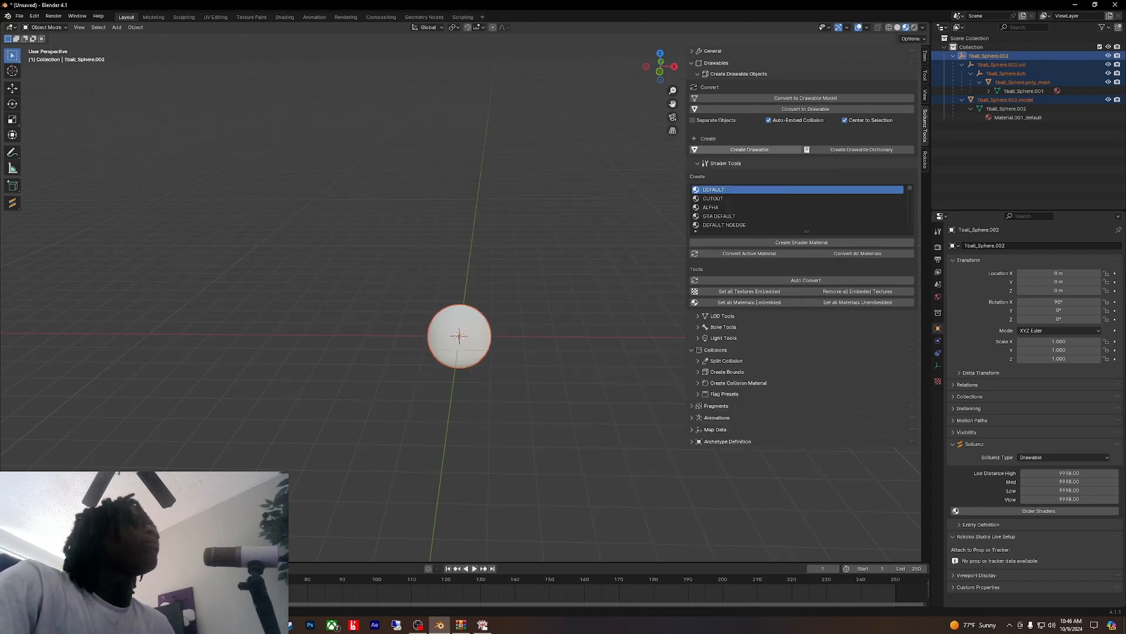
Step: Add a YTYP named basketballprop1 under Archetype Definition with the ball's archetype
left_click(692, 62)
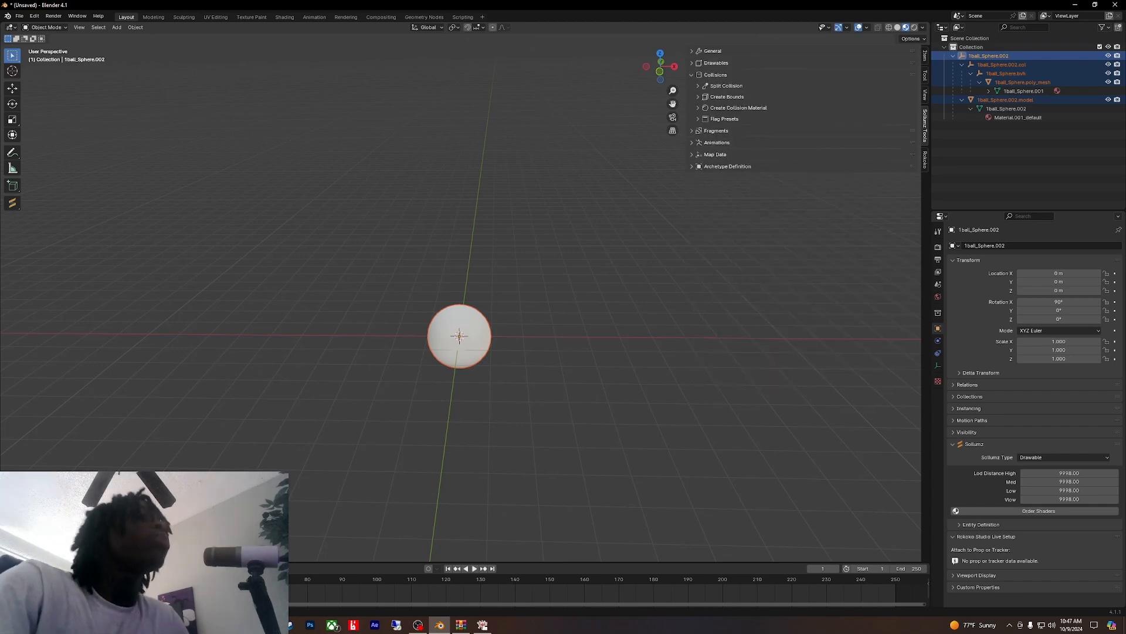
left_click(691, 75)
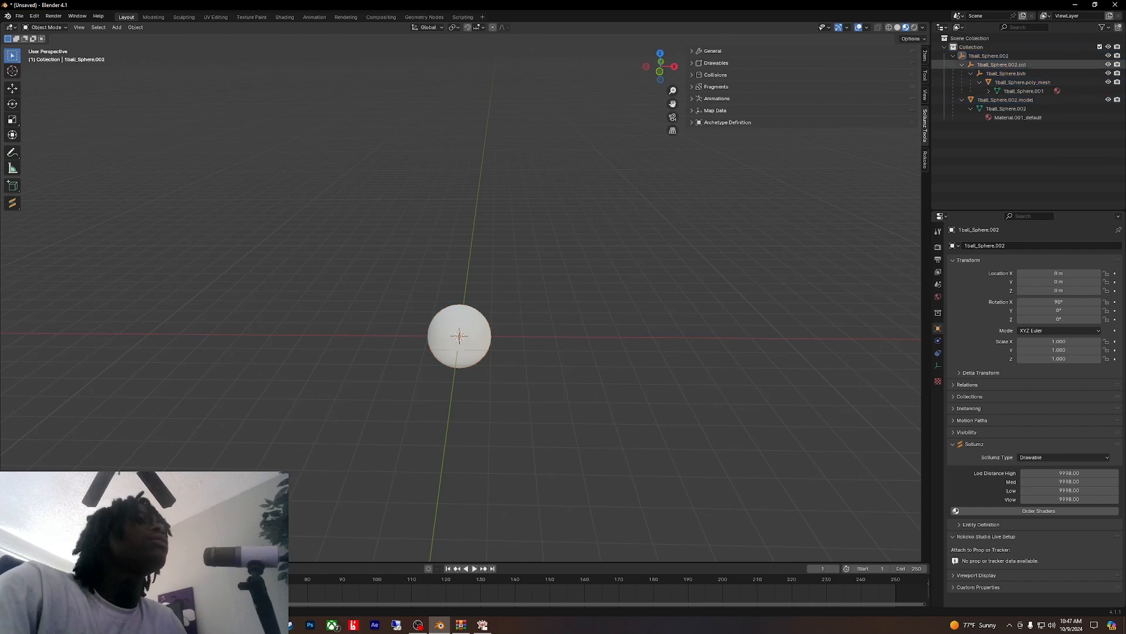
left_click(693, 122)
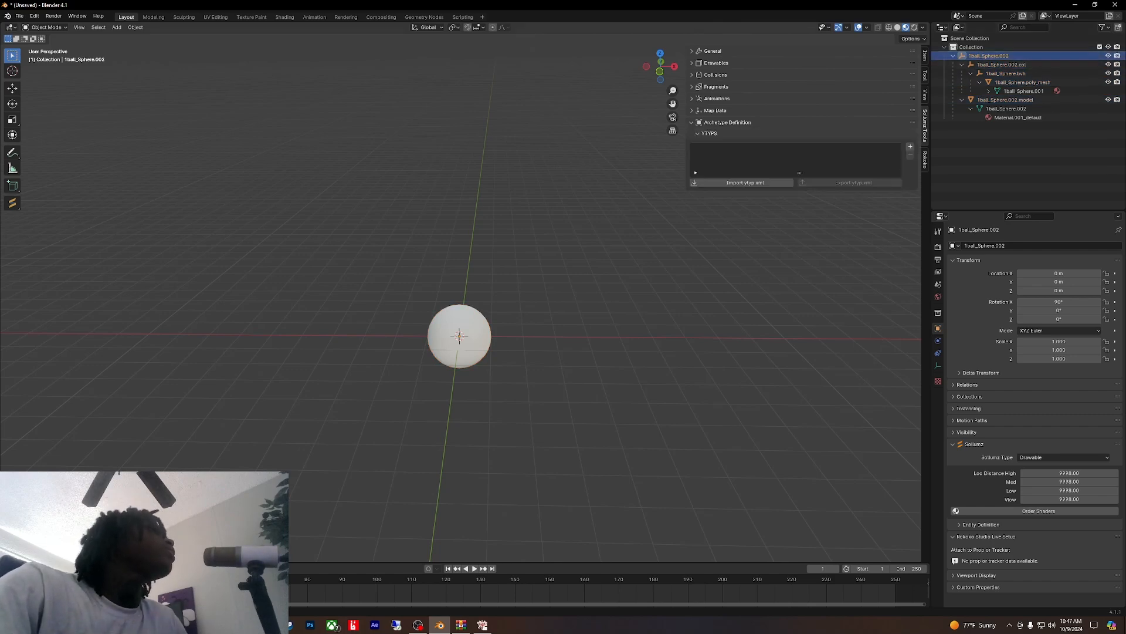
left_click(910, 147)
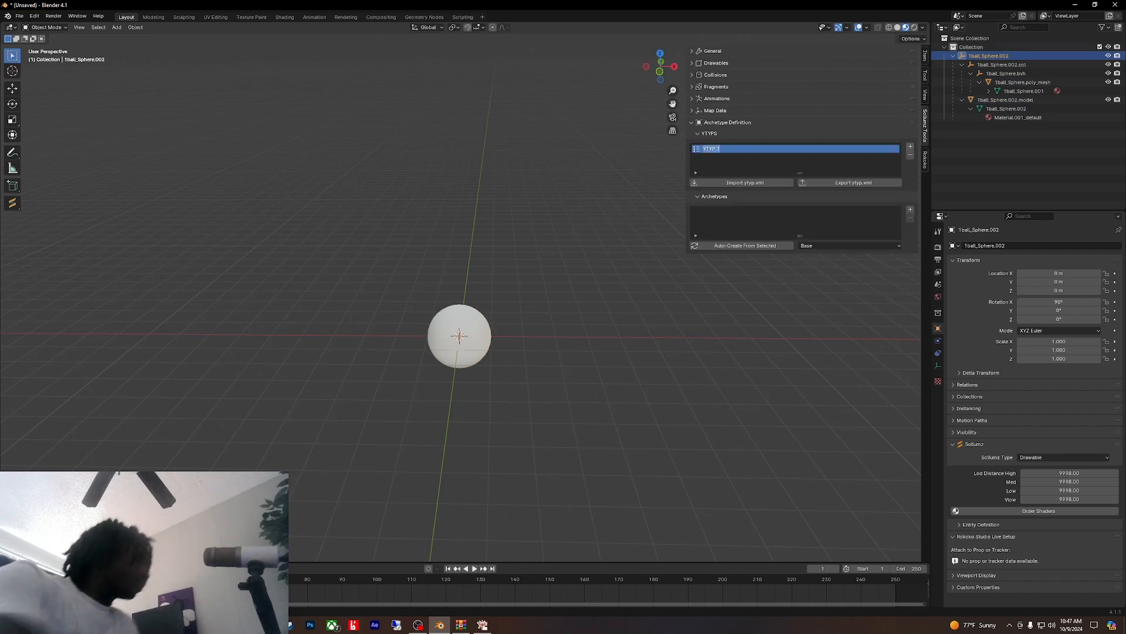
type("basketballprop1")
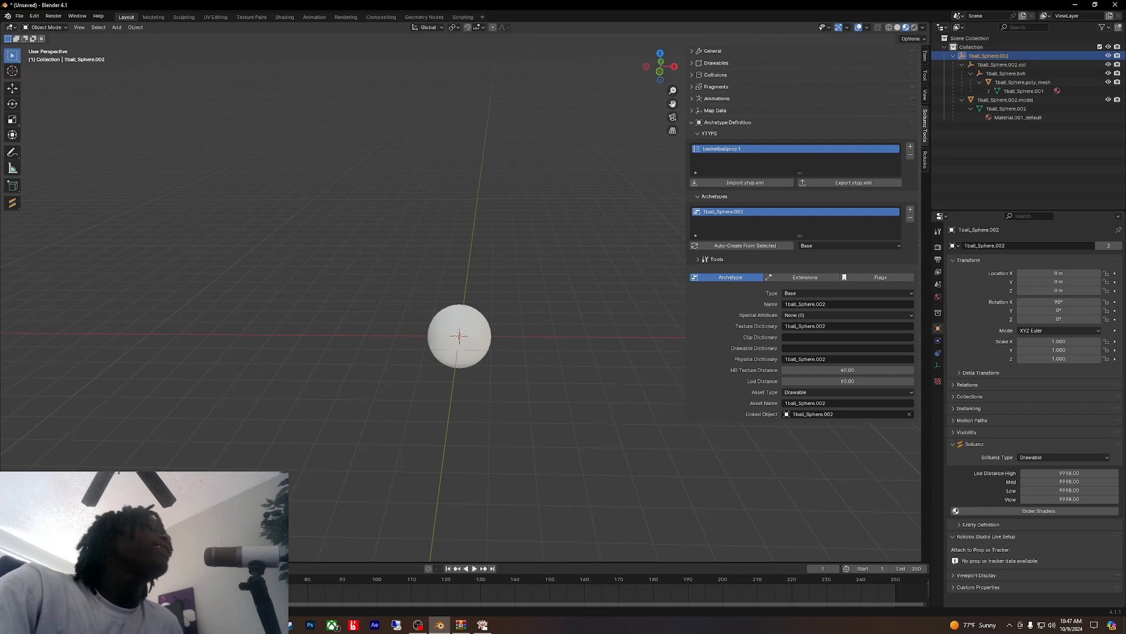
Step: Export basketballprop1.ytyp.xml into the proptut folder beside 1ball_sphere.ydr.xml
left_click(853, 182)
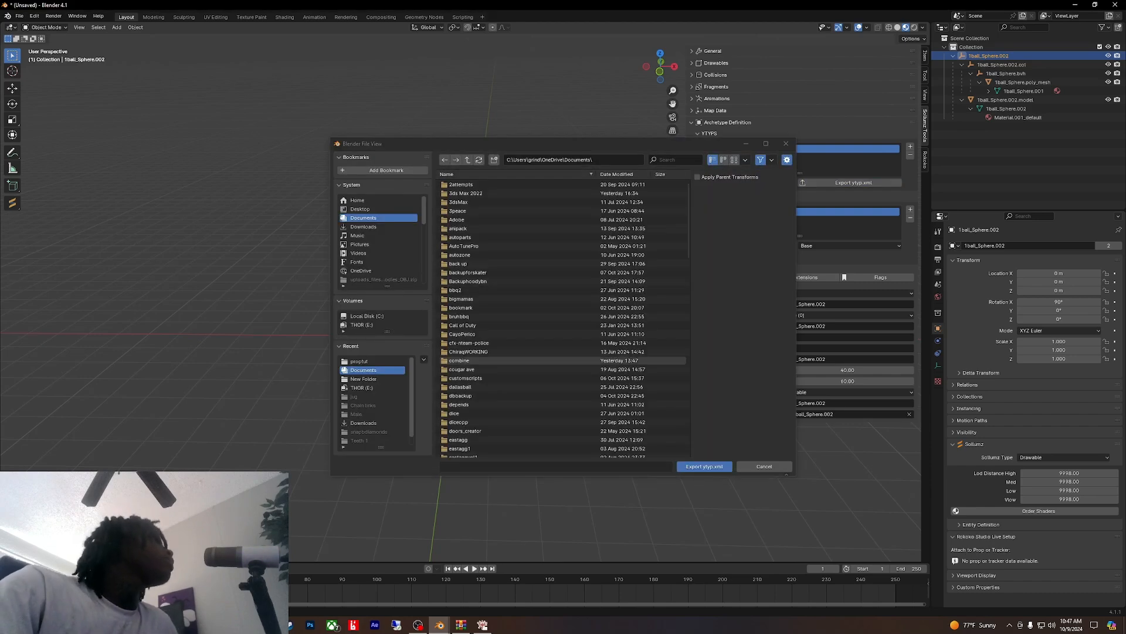
left_click(703, 466)
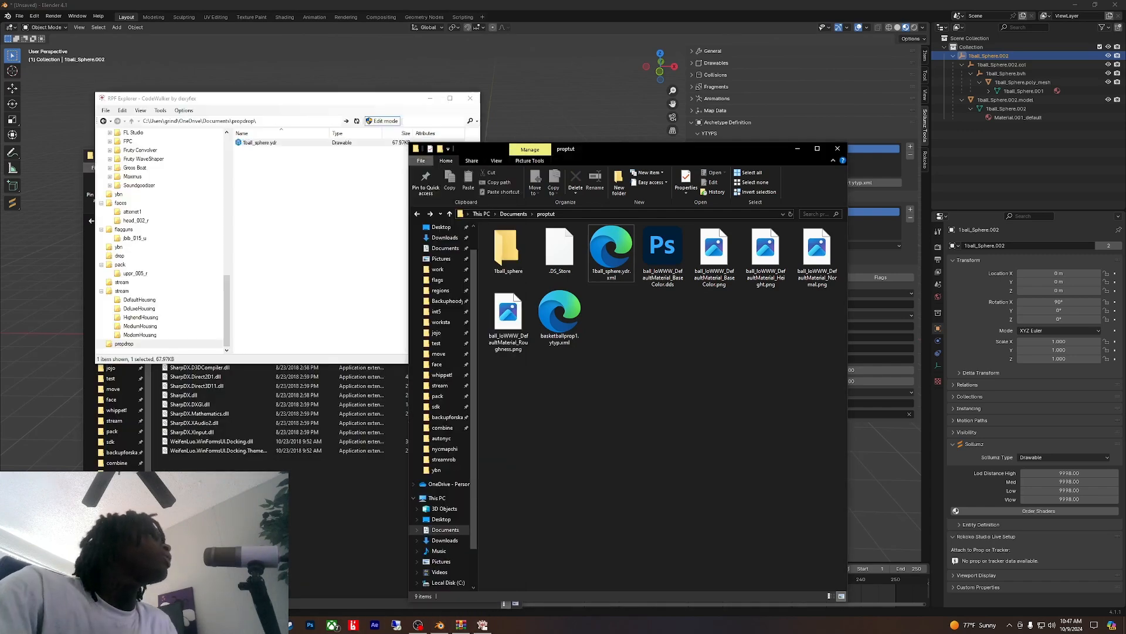
Step: Move the converted 1ball_sphere.ydr and basketballprop1.ytyp into a new done folder in proptut
left_click(560, 318)
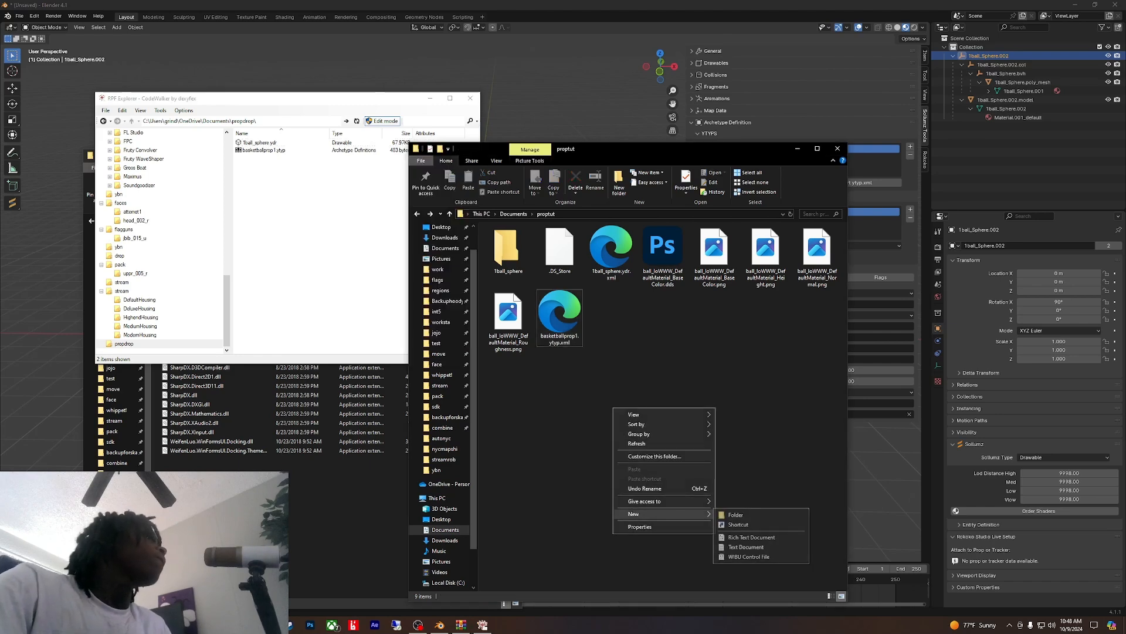
left_click(734, 514)
type("done")
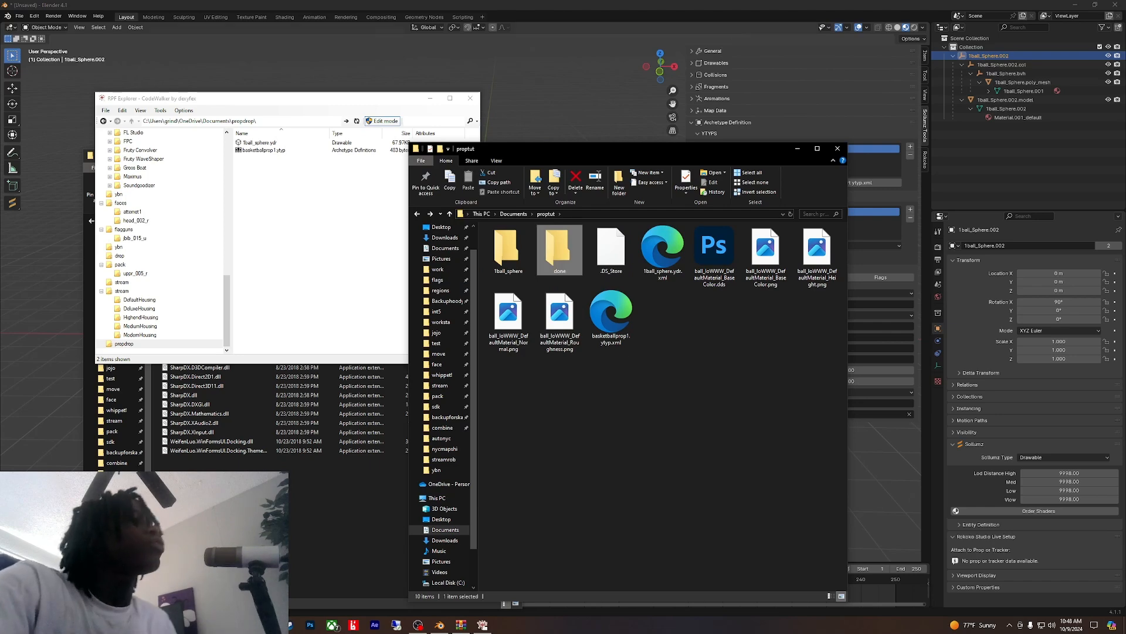
left_click(266, 146)
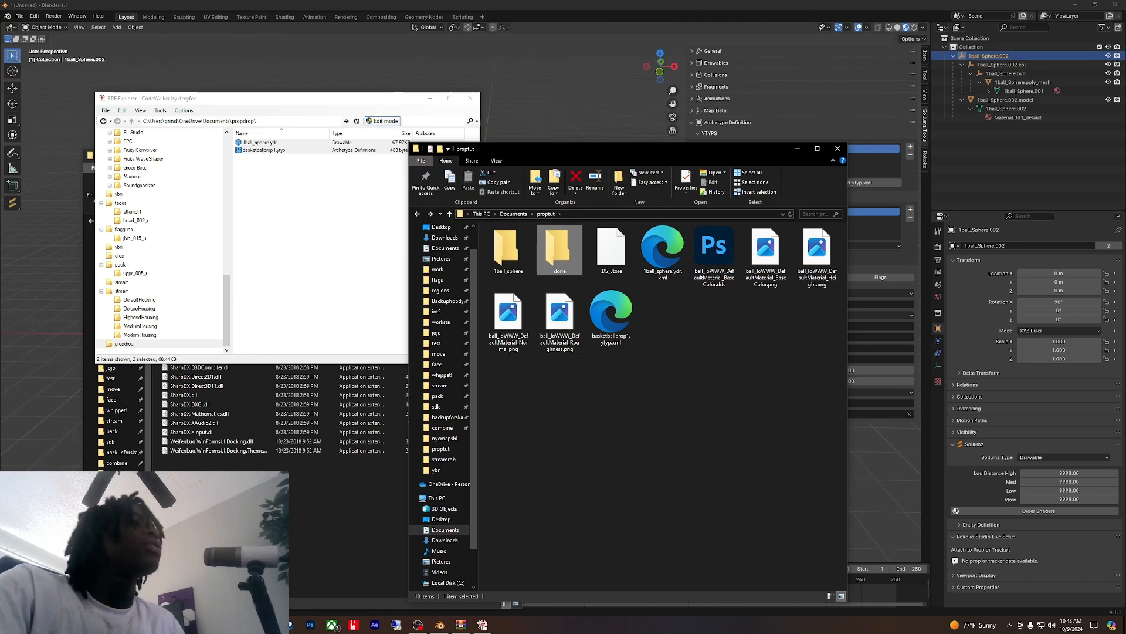
double_click(559, 249)
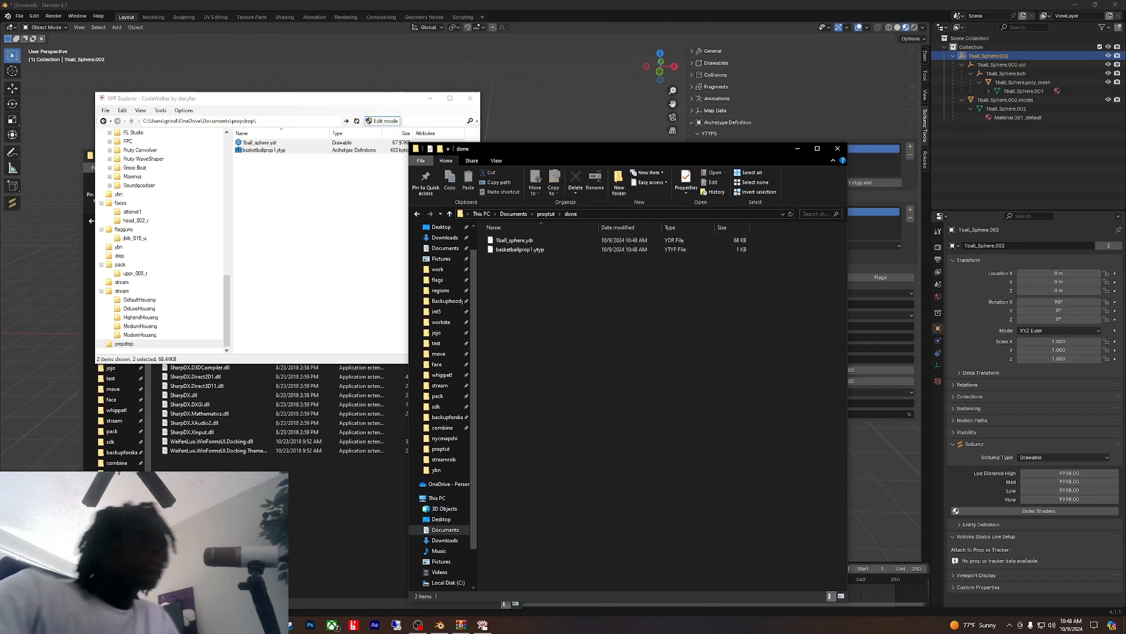
Step: Preview the finished 1ball_sphere.ydr once more, then close RPF Explorer
double_click(258, 142)
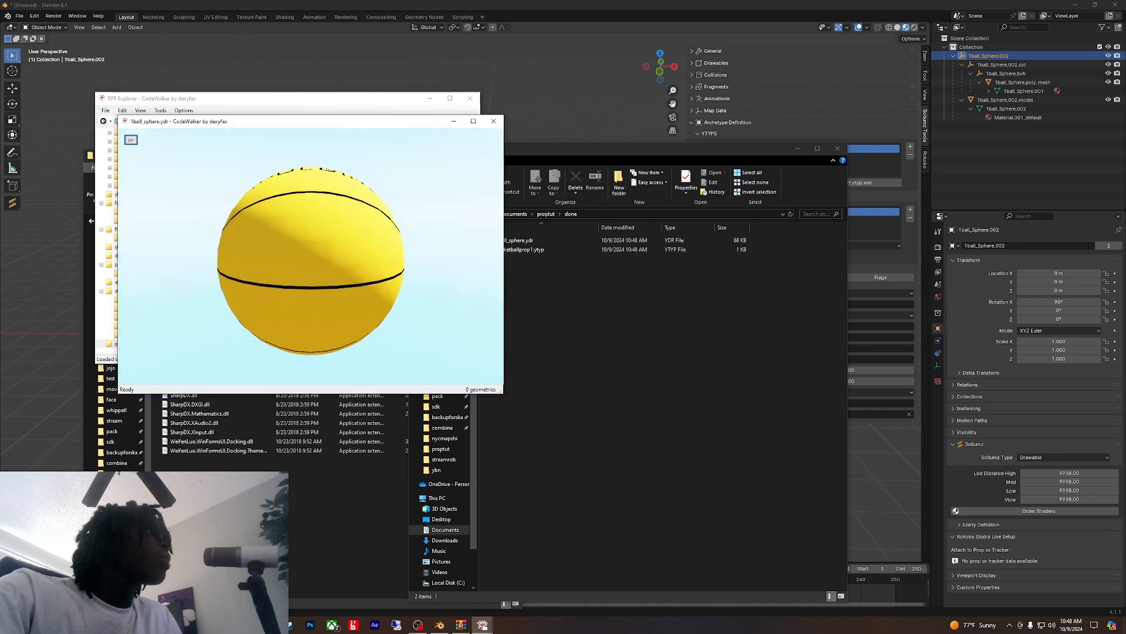
left_click(494, 121)
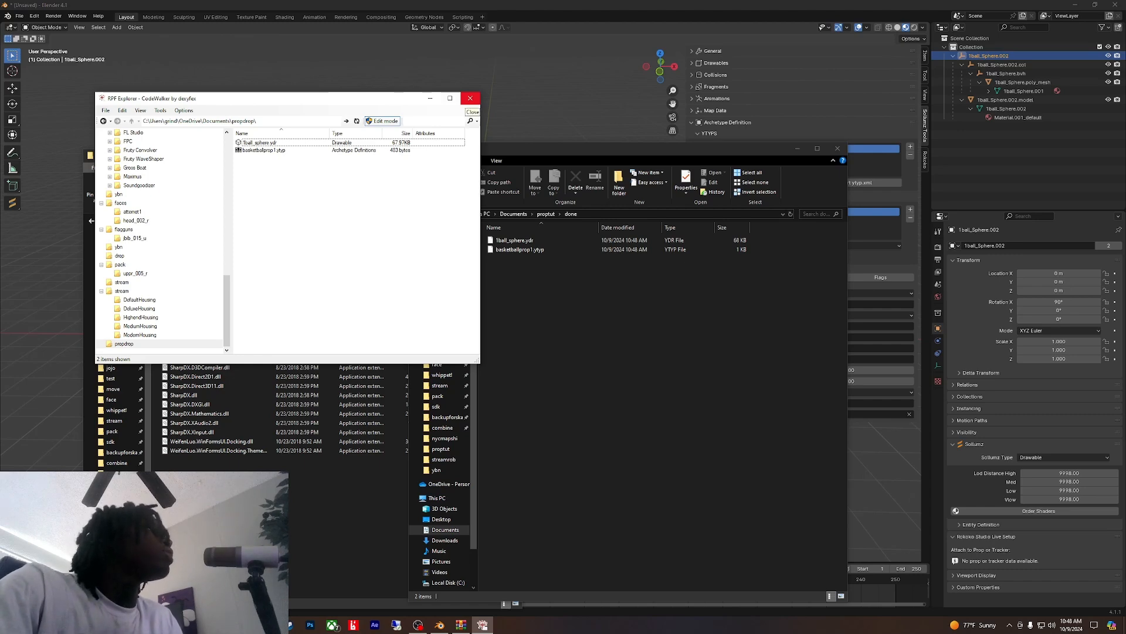
left_click(471, 97)
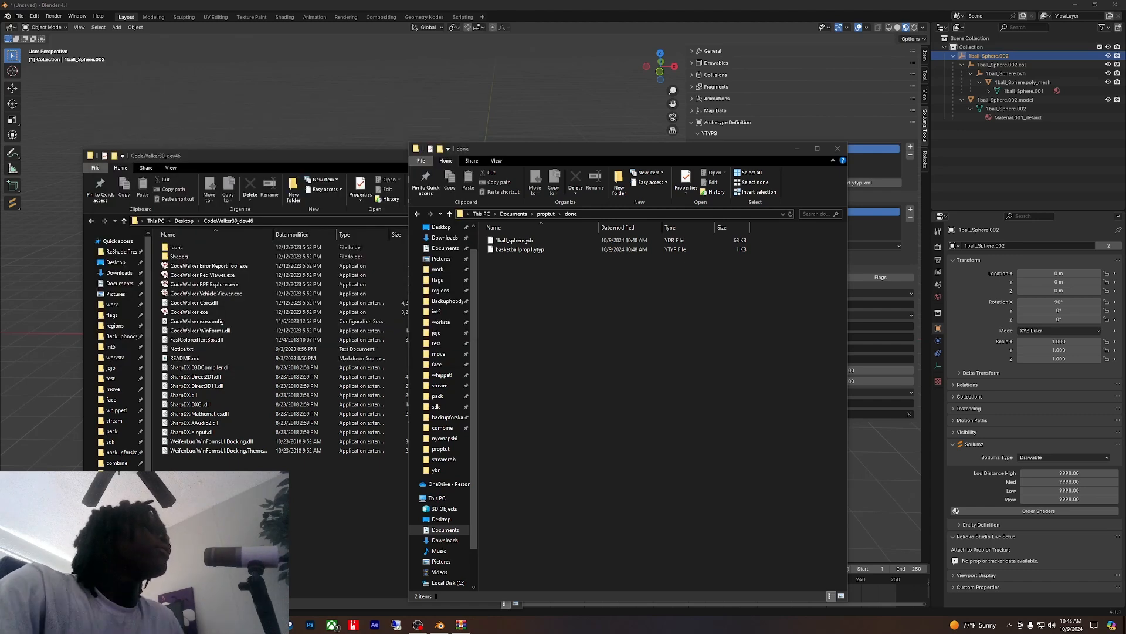